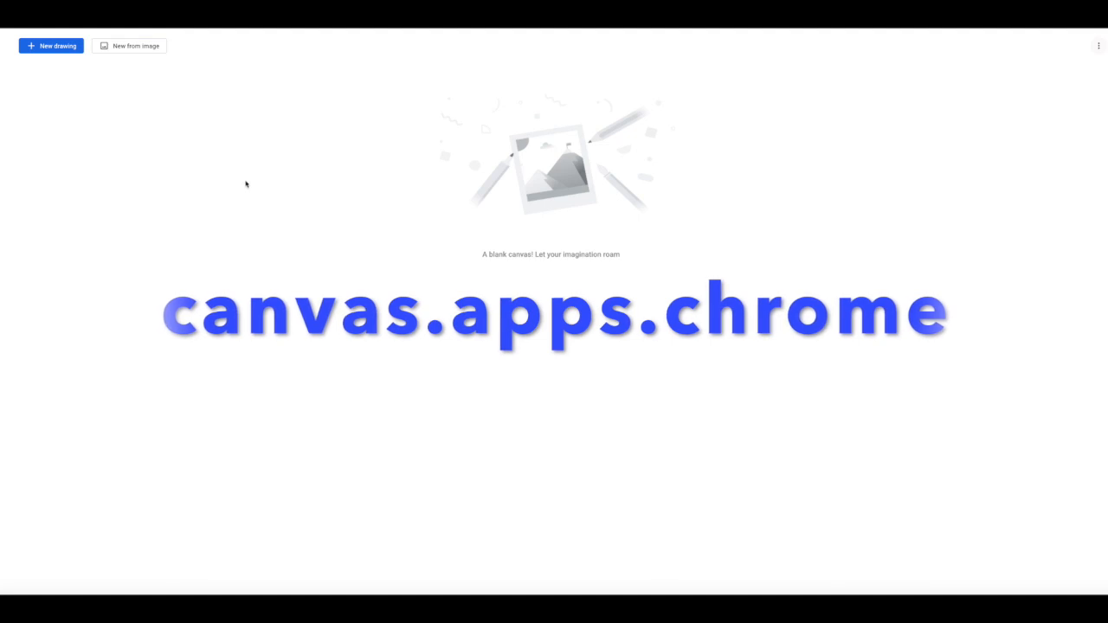
mouse_move(378, 214)
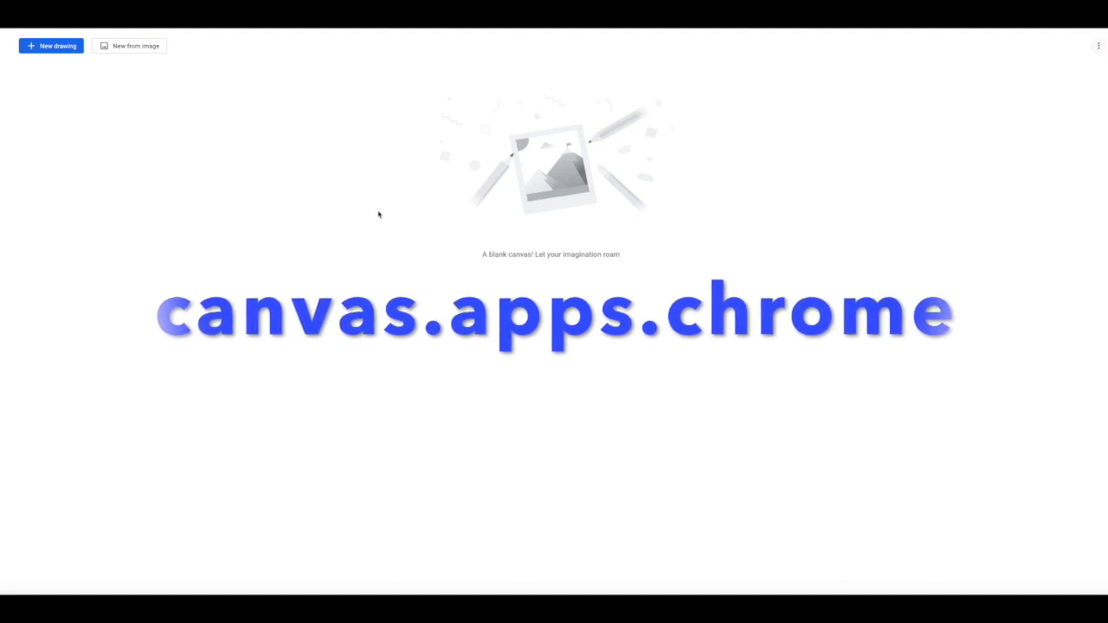
mouse_move(374, 210)
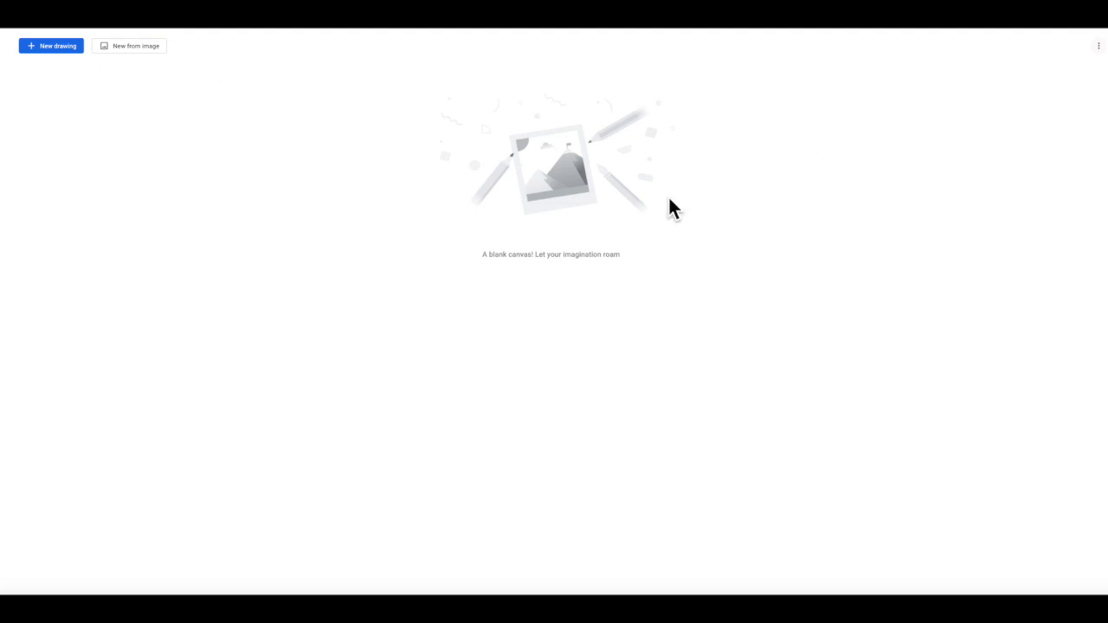
mouse_move(588, 171)
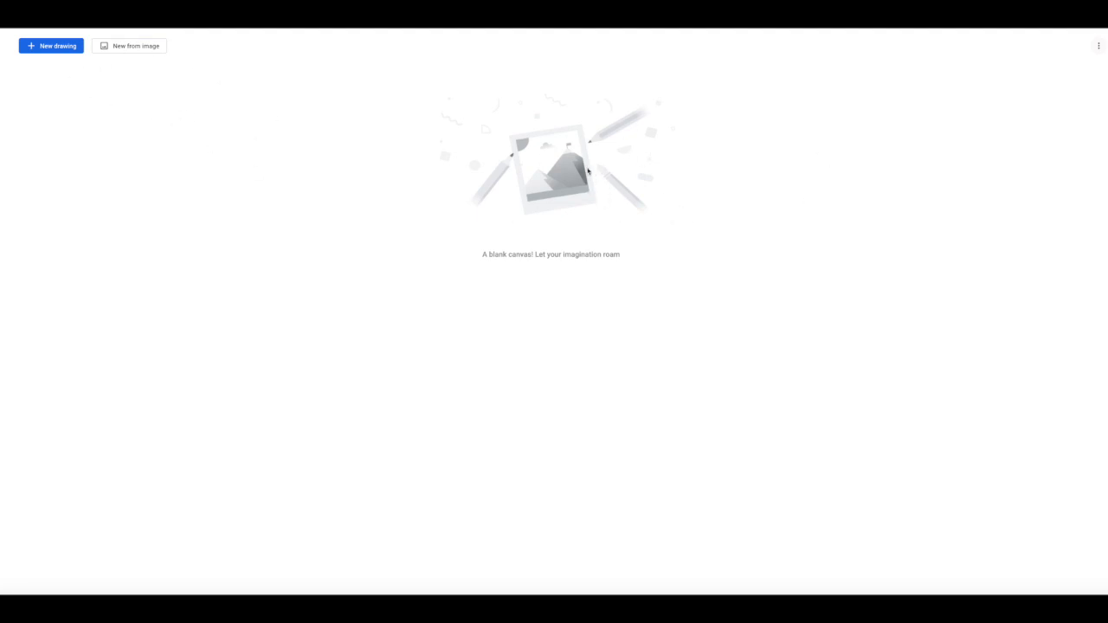
- Open a new blank drawing, with the Layers panel showing on the right
click(50, 45)
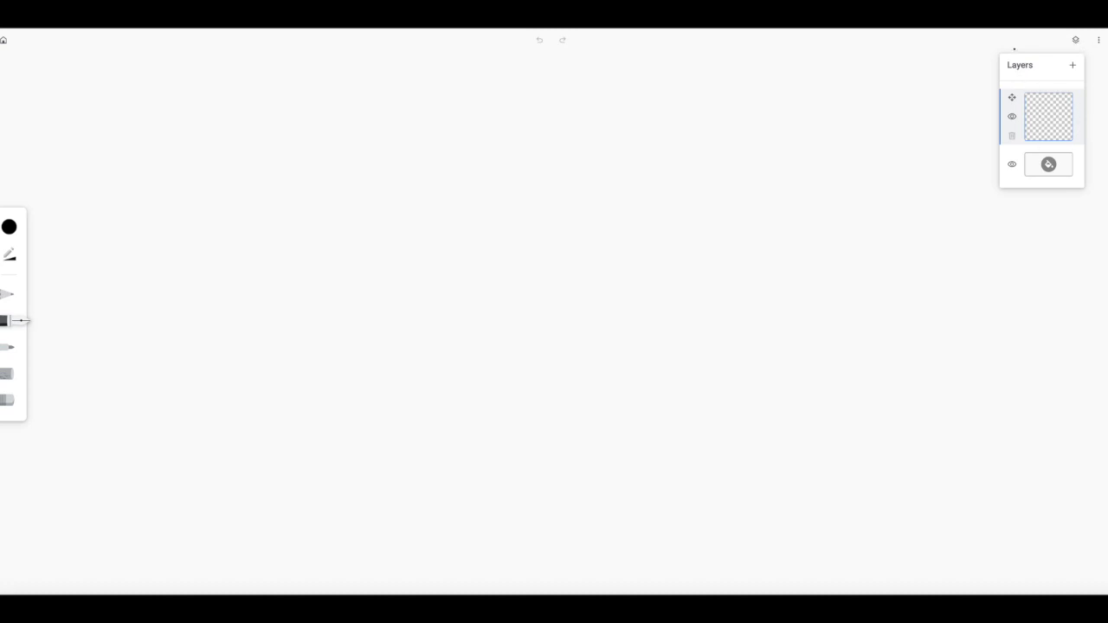
mouse_move(1077, 40)
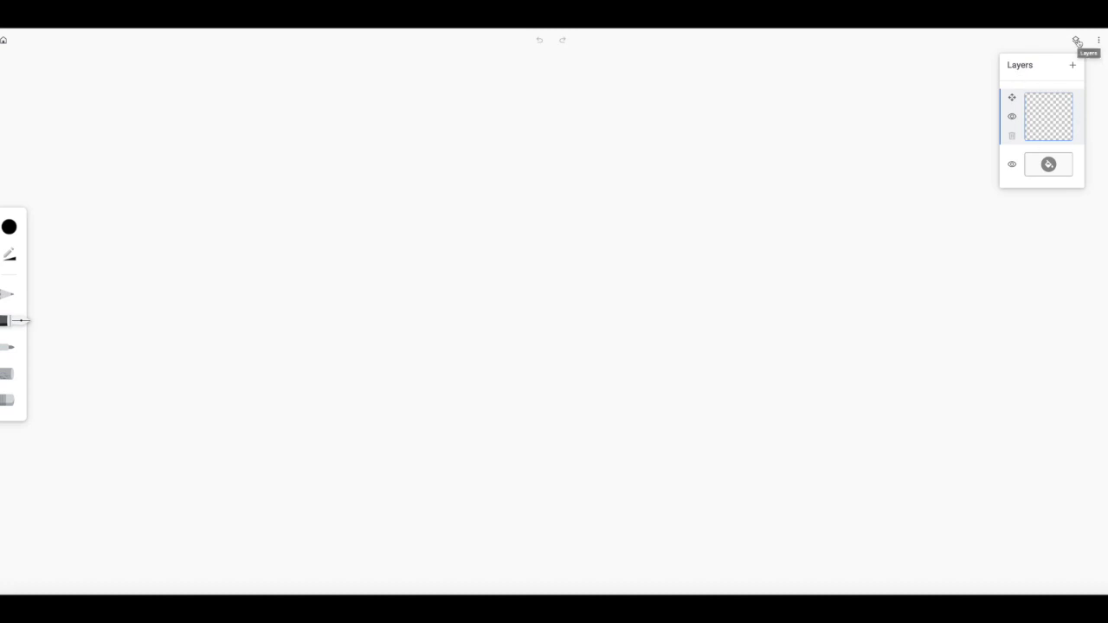
- Close the Layers panel to hide the layer list
click(8, 227)
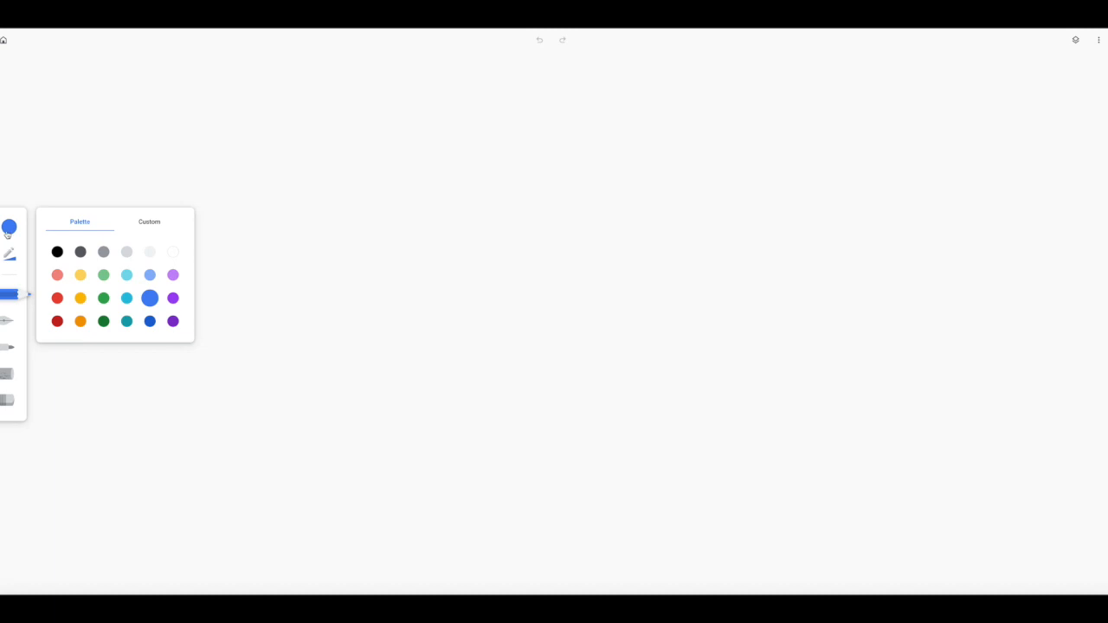
- Pick a light pink in the Custom colour field
click(149, 221)
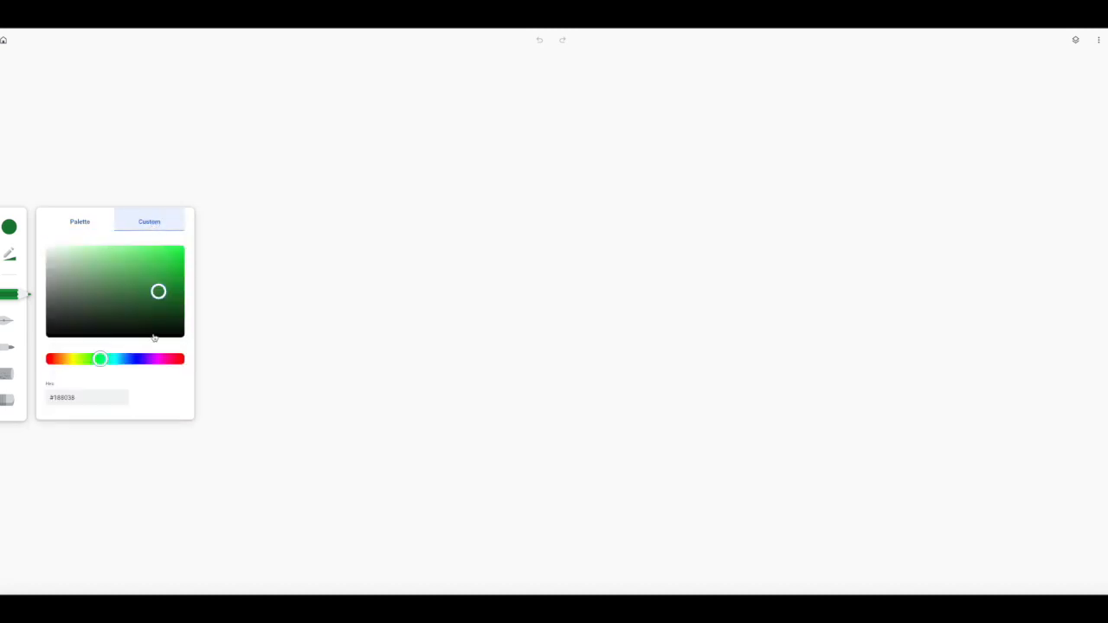
drag(101, 359, 108, 361)
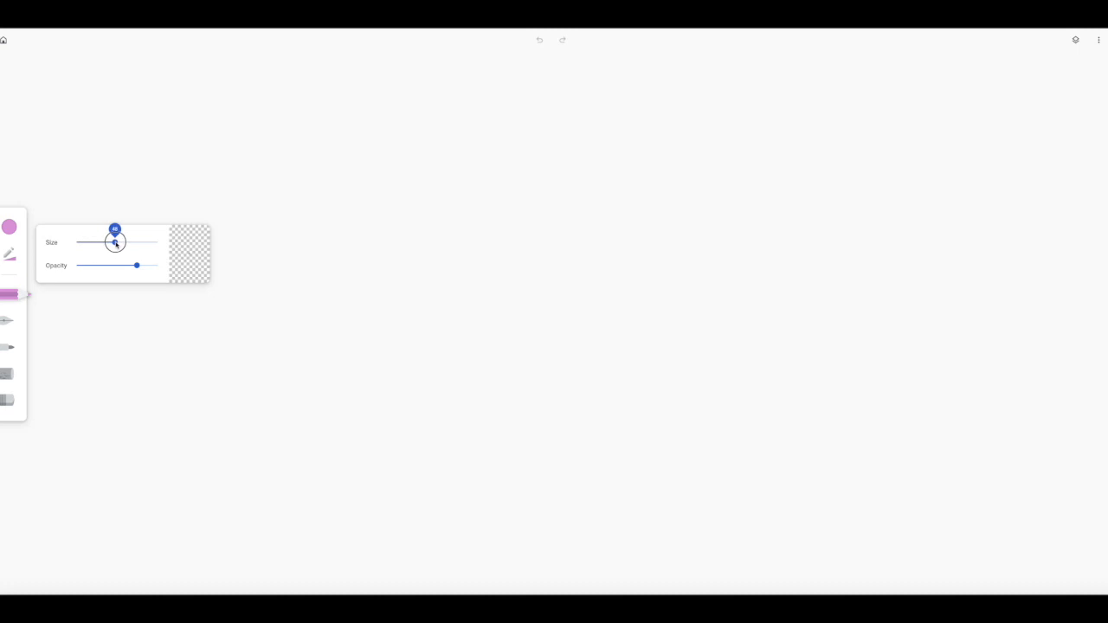
- Set the marker stroke size to about the middle of the slider
drag(114, 242, 158, 242)
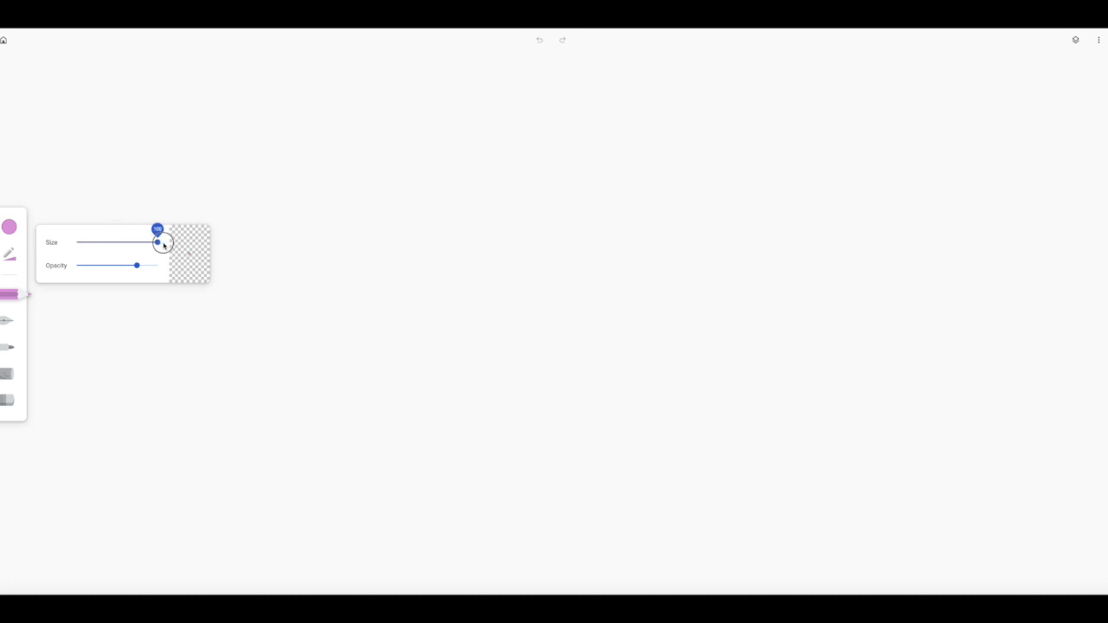
drag(158, 242, 115, 242)
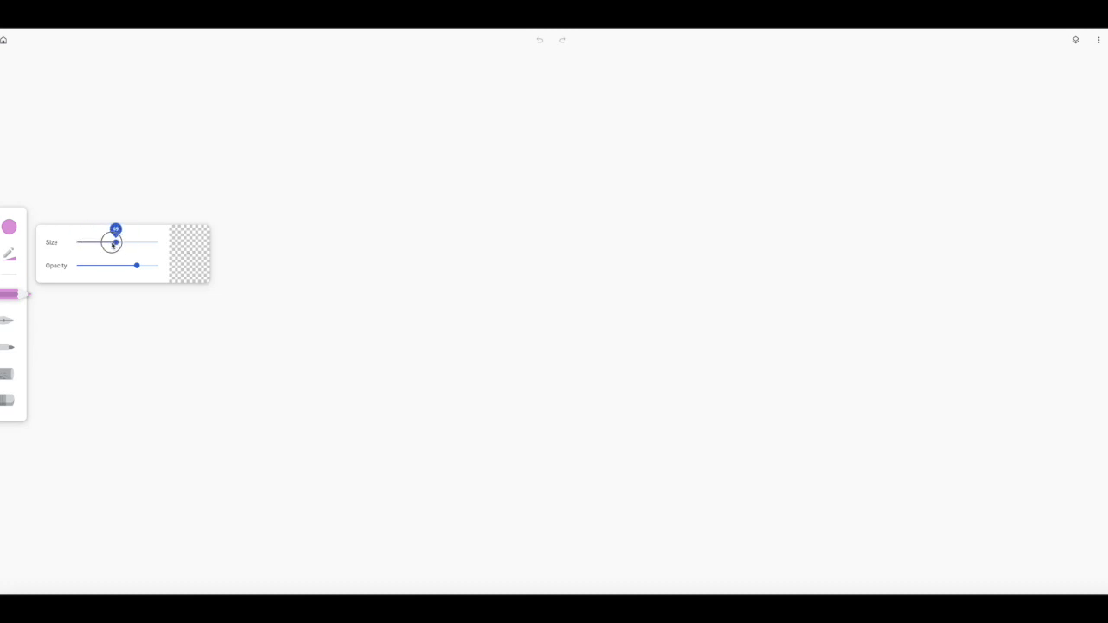
drag(115, 230, 117, 242)
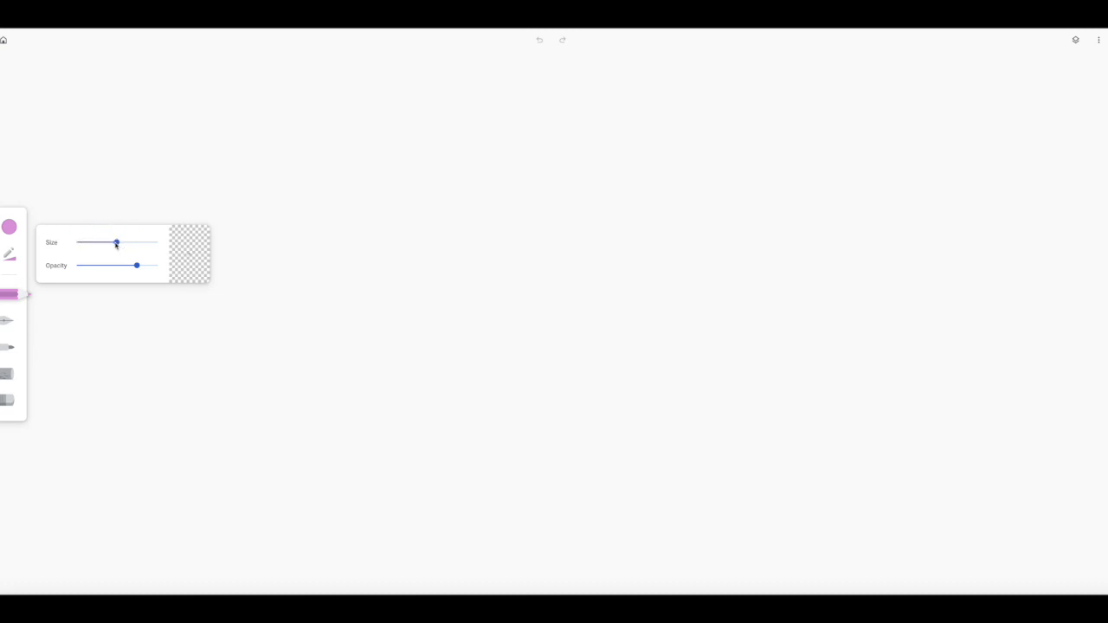
- Set stroke opacity to full and draw a pink vertical line down the page centre
drag(136, 266, 136, 266)
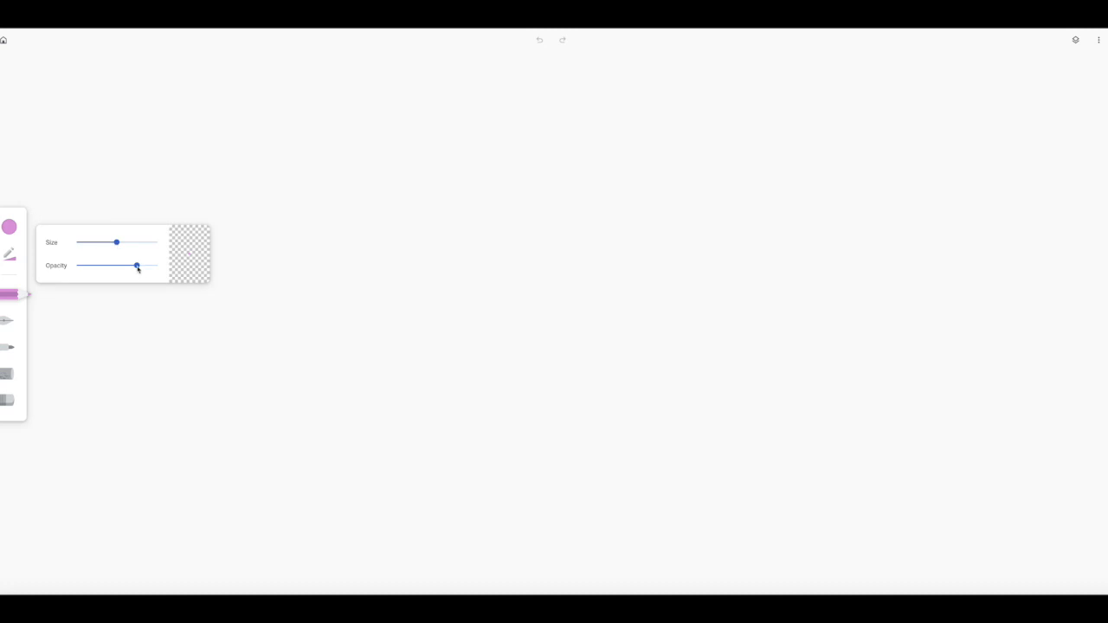
drag(136, 266, 158, 265)
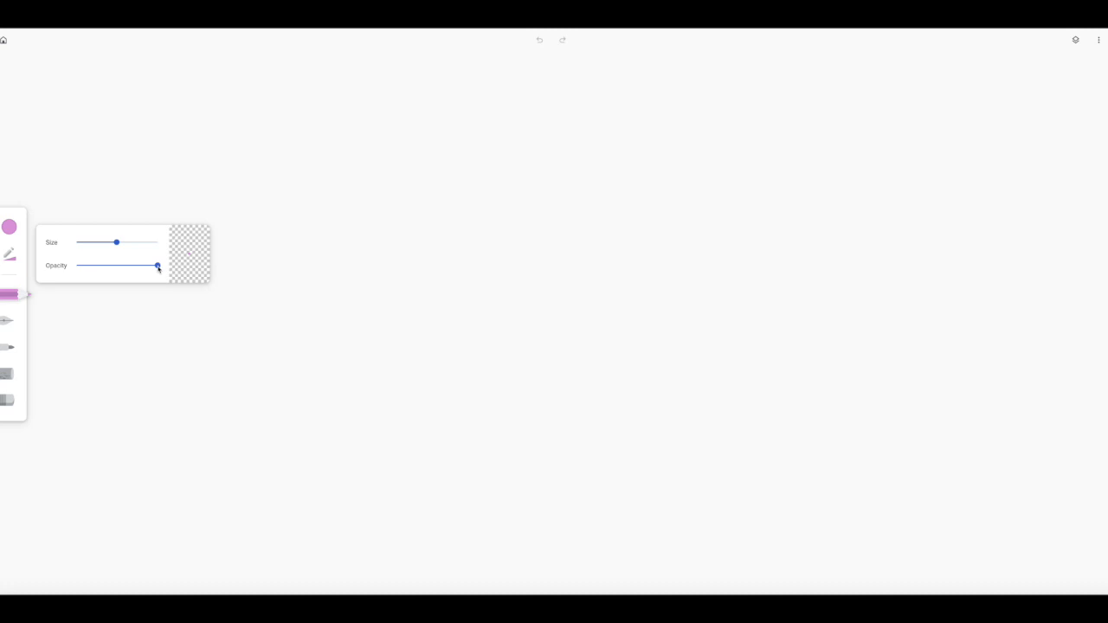
drag(157, 266, 121, 266)
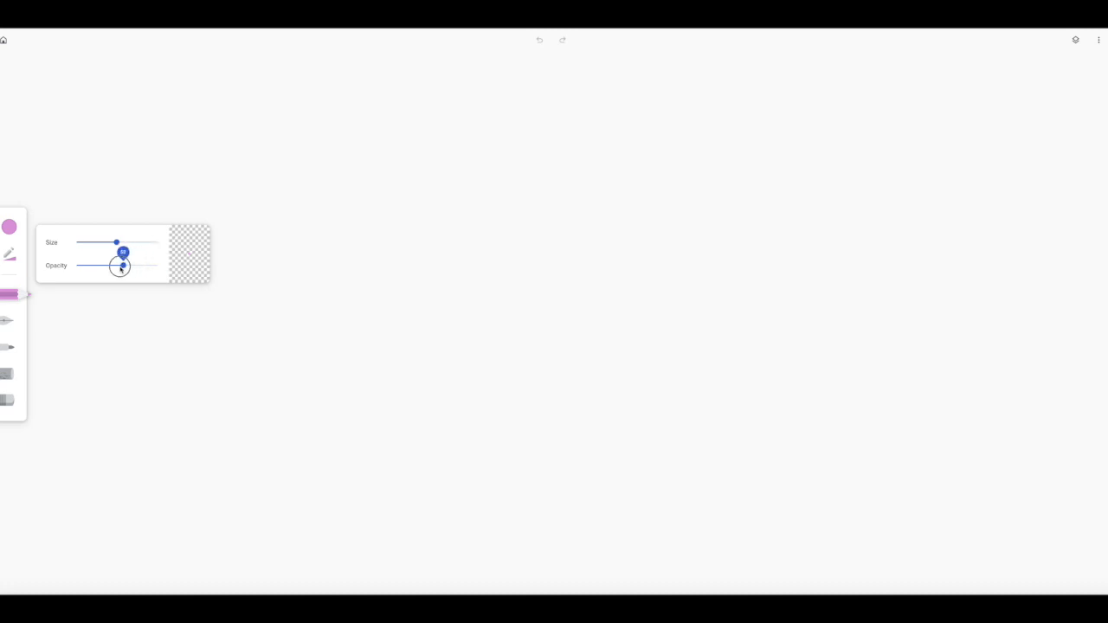
drag(121, 266, 77, 266)
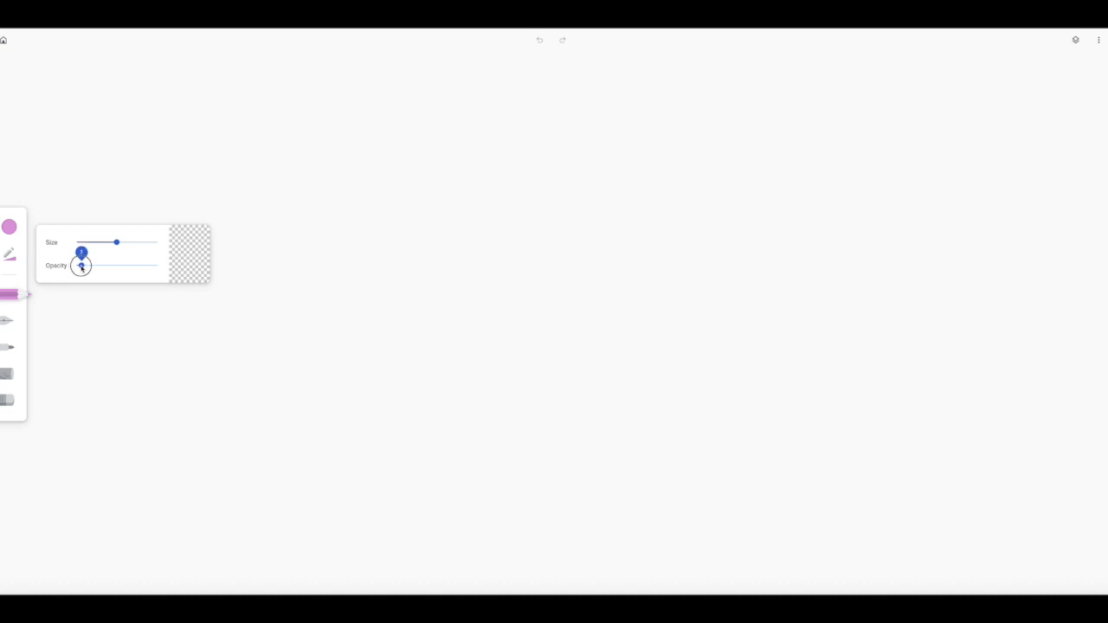
drag(82, 266, 114, 266)
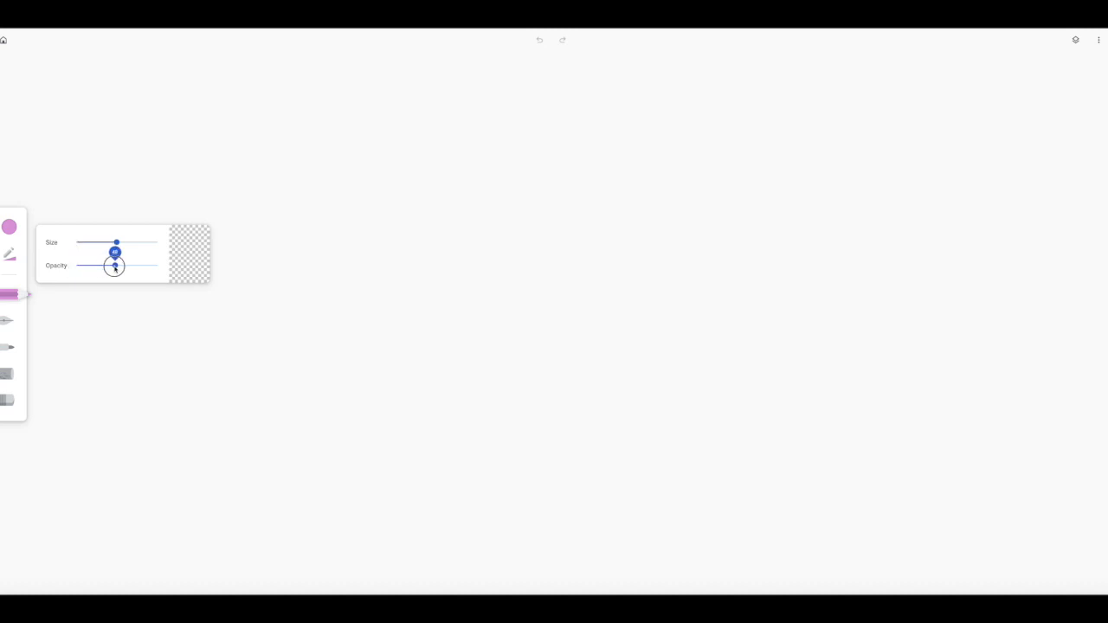
drag(115, 265, 156, 265)
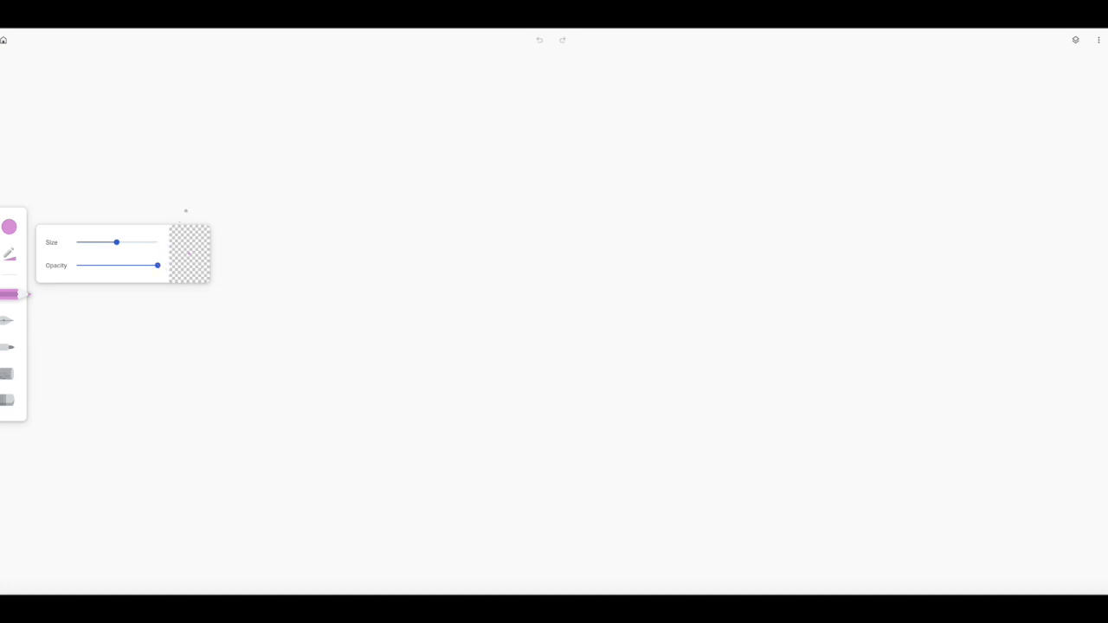
mouse_move(11, 295)
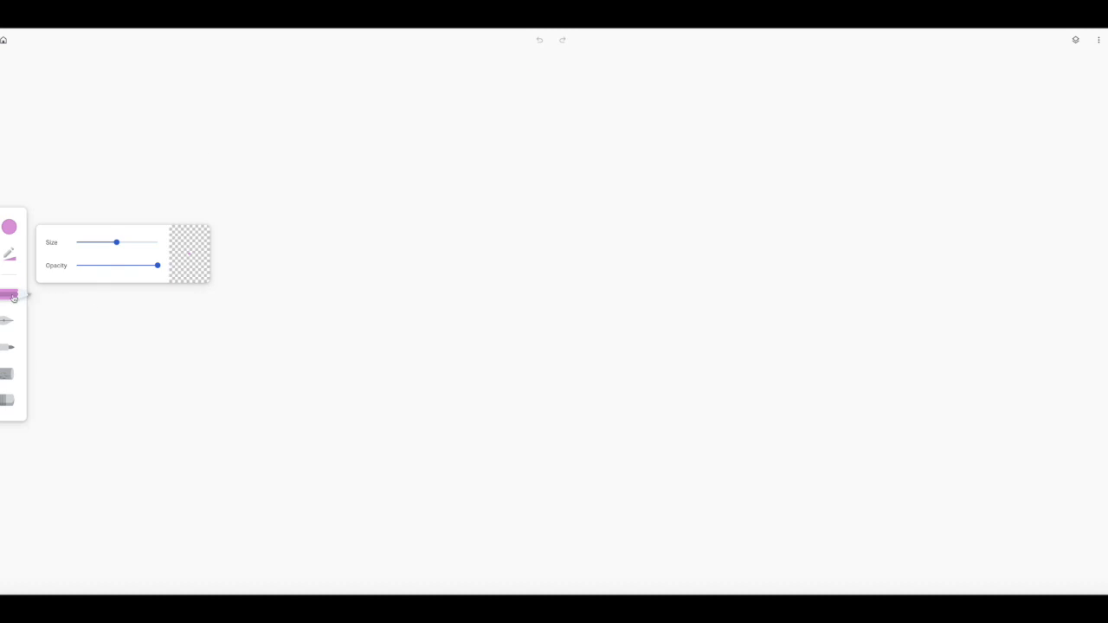
mouse_move(26, 268)
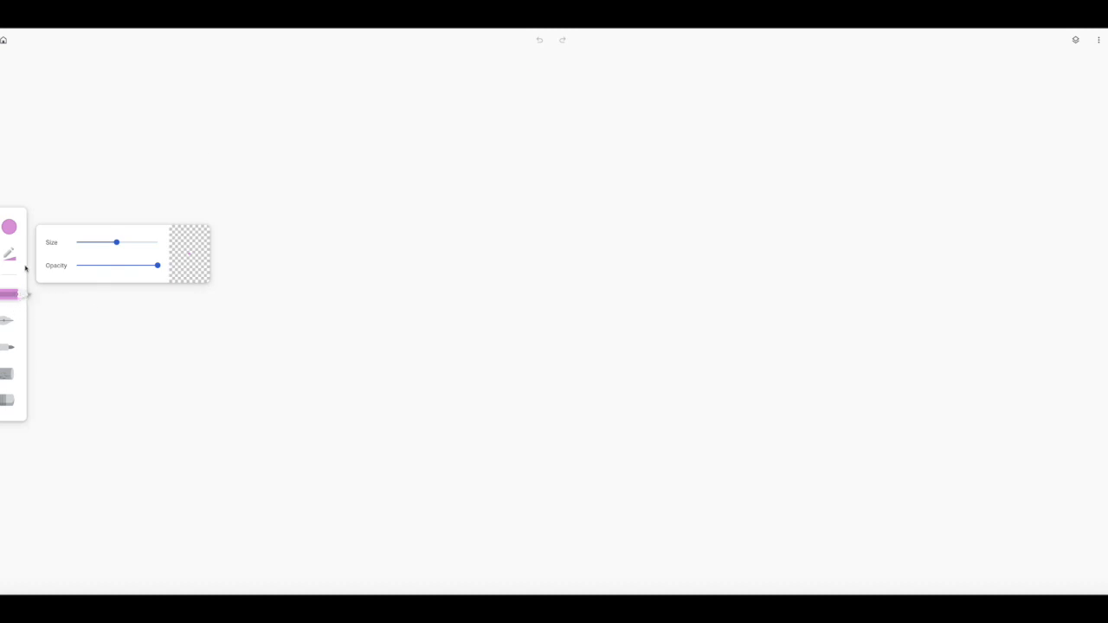
mouse_move(229, 266)
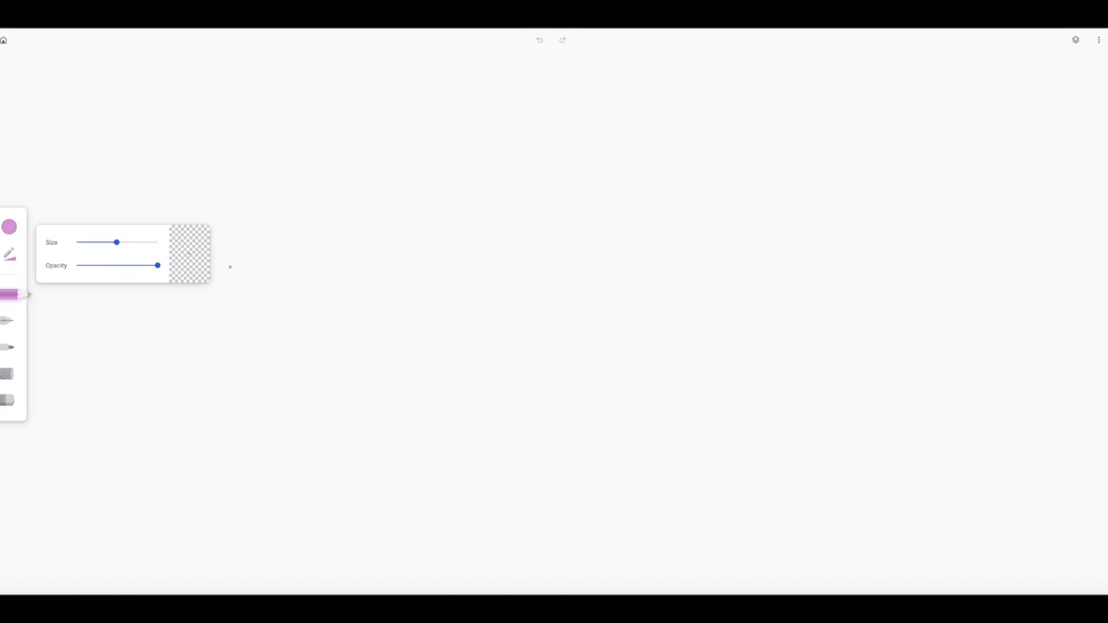
drag(552, 61, 551, 95)
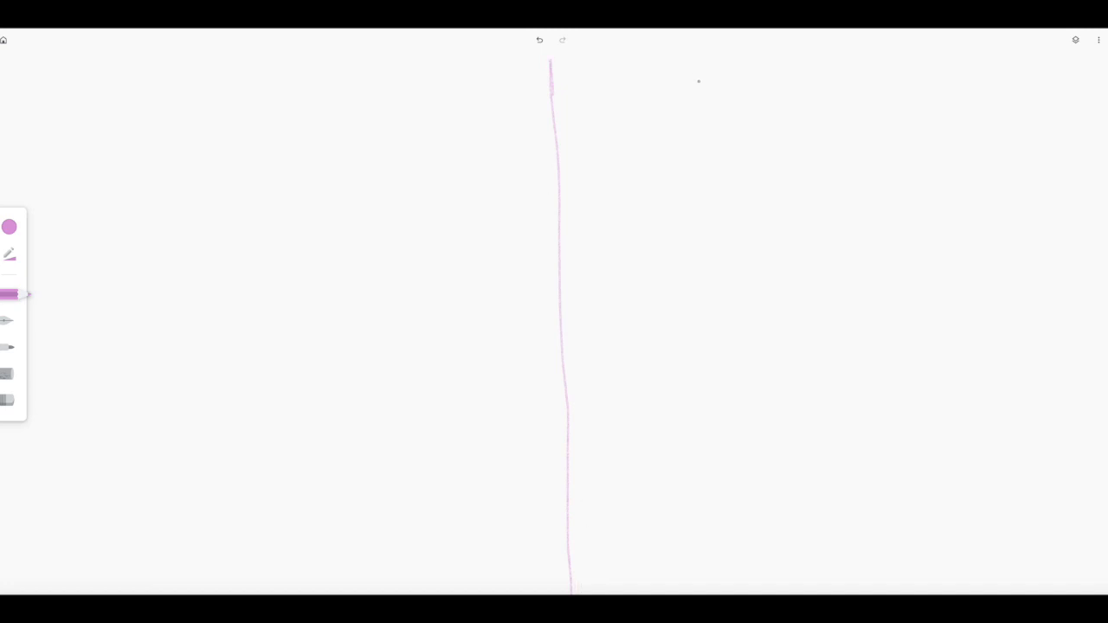
mouse_move(1075, 39)
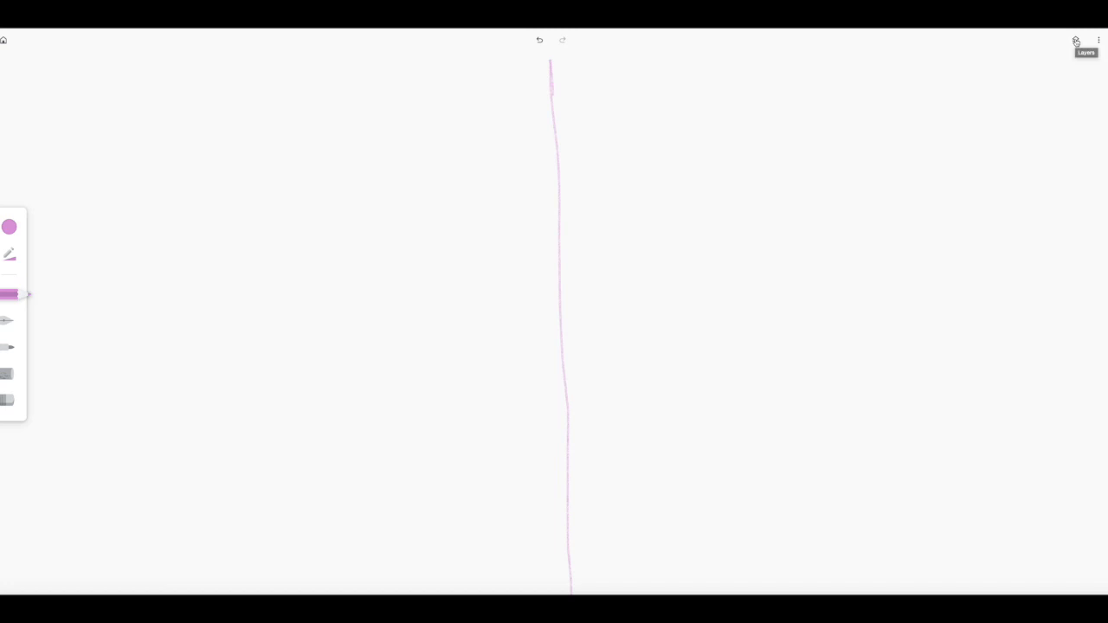
- Add a new empty layer from the Layers panel
click(1076, 40)
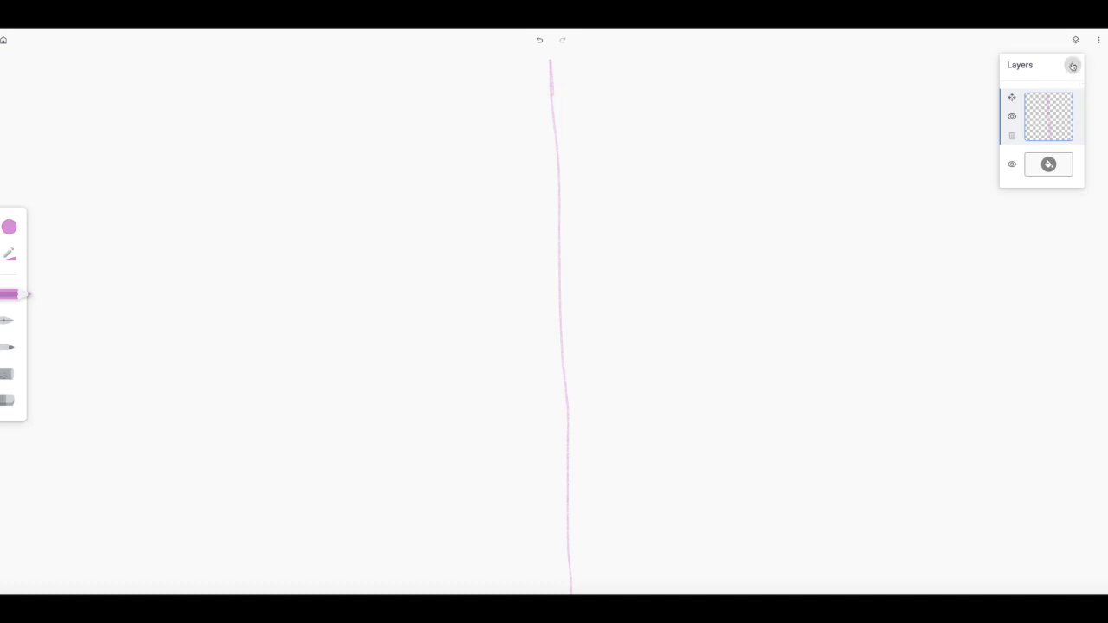
click(1073, 65)
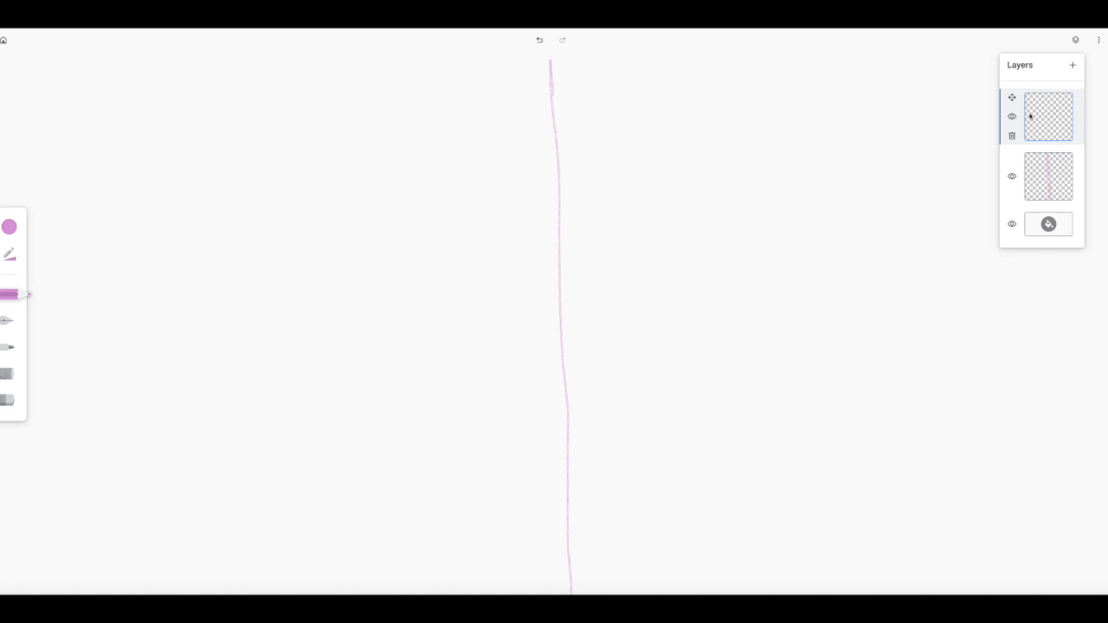
mouse_move(1072, 98)
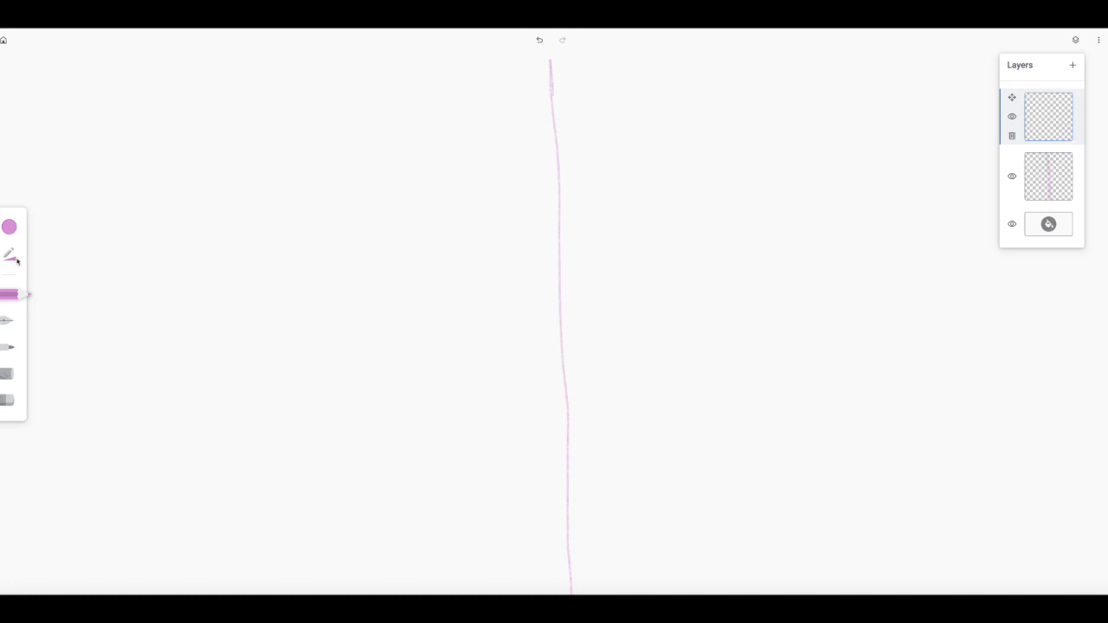
- Choose a deep red on the Custom hue bar and raise the stroke size
click(10, 227)
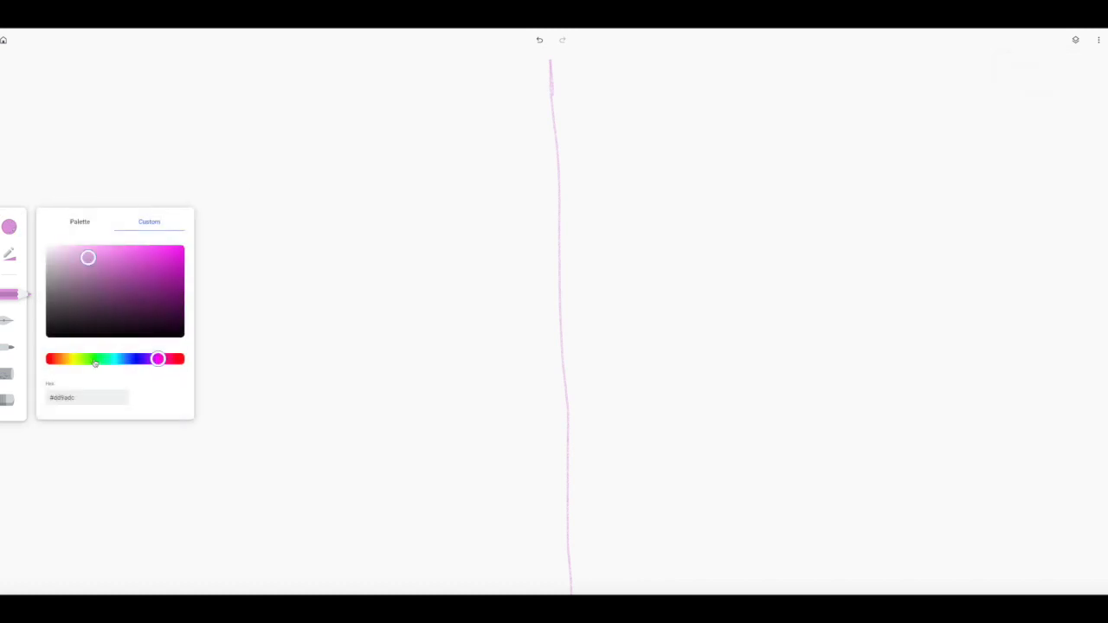
drag(158, 358, 52, 358)
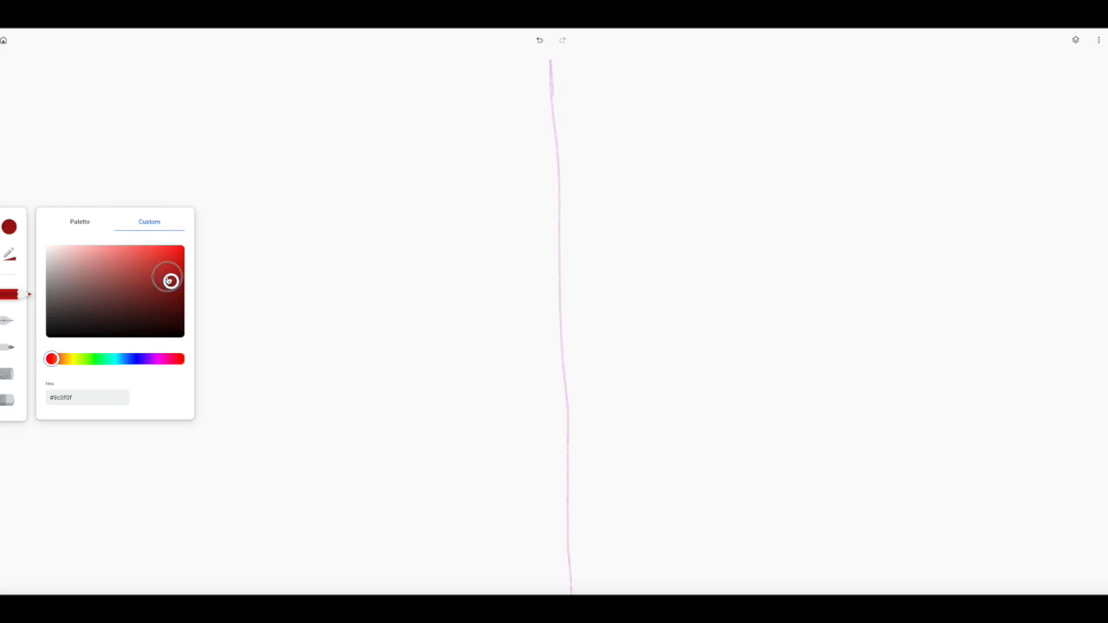
drag(170, 281, 167, 277)
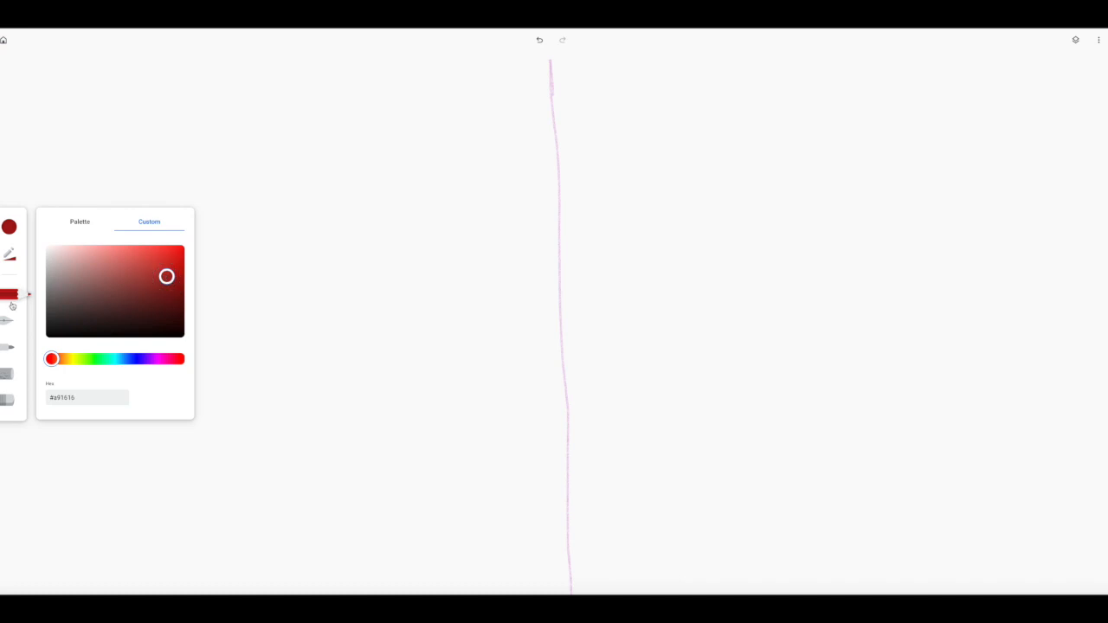
click(10, 254)
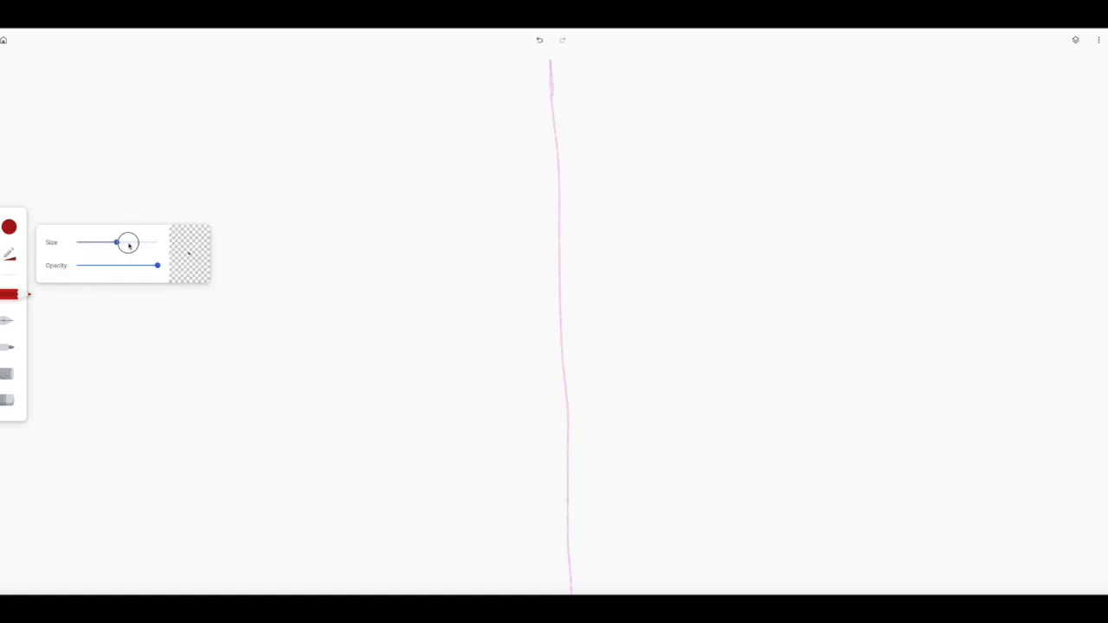
drag(117, 242, 135, 242)
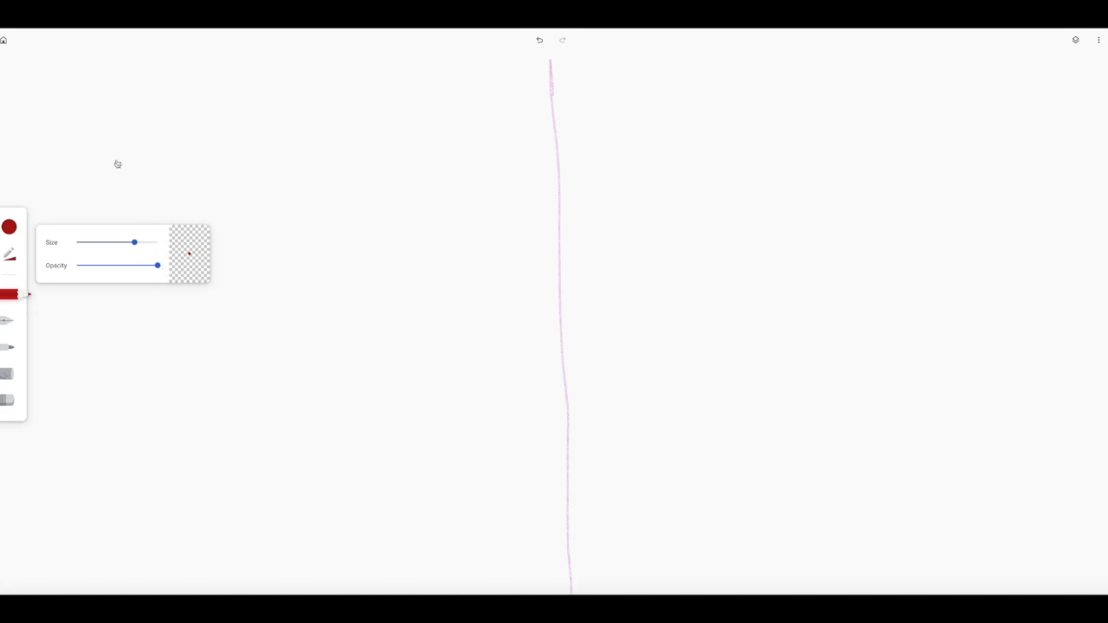
mouse_move(177, 125)
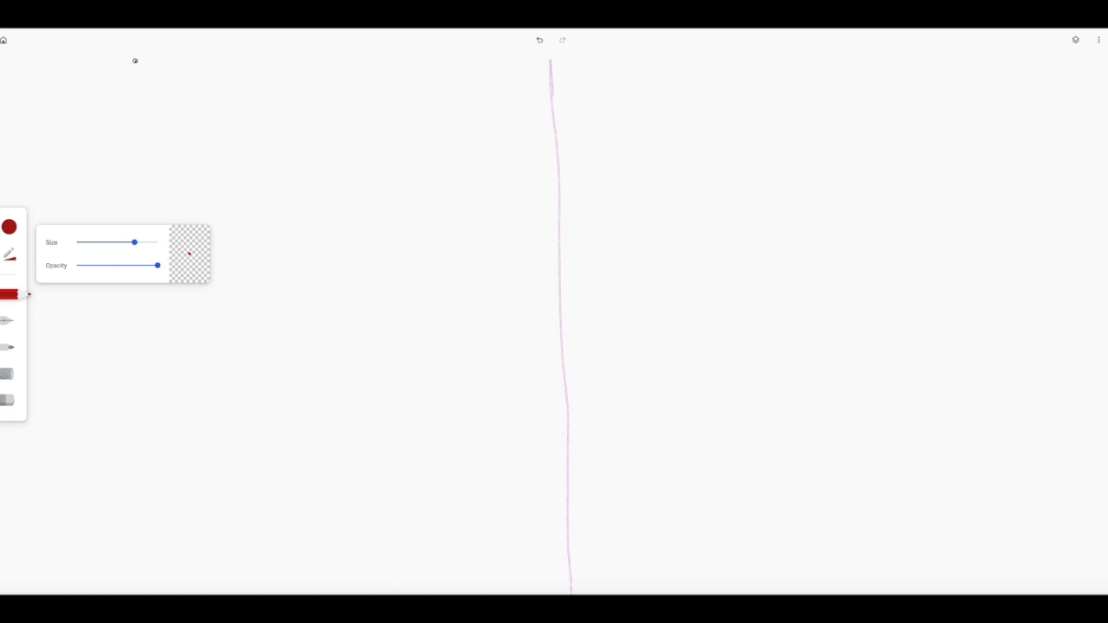
- Undo the stray diagonal stroke and draw a red vertical dividing line down the centre
drag(134, 61, 541, 593)
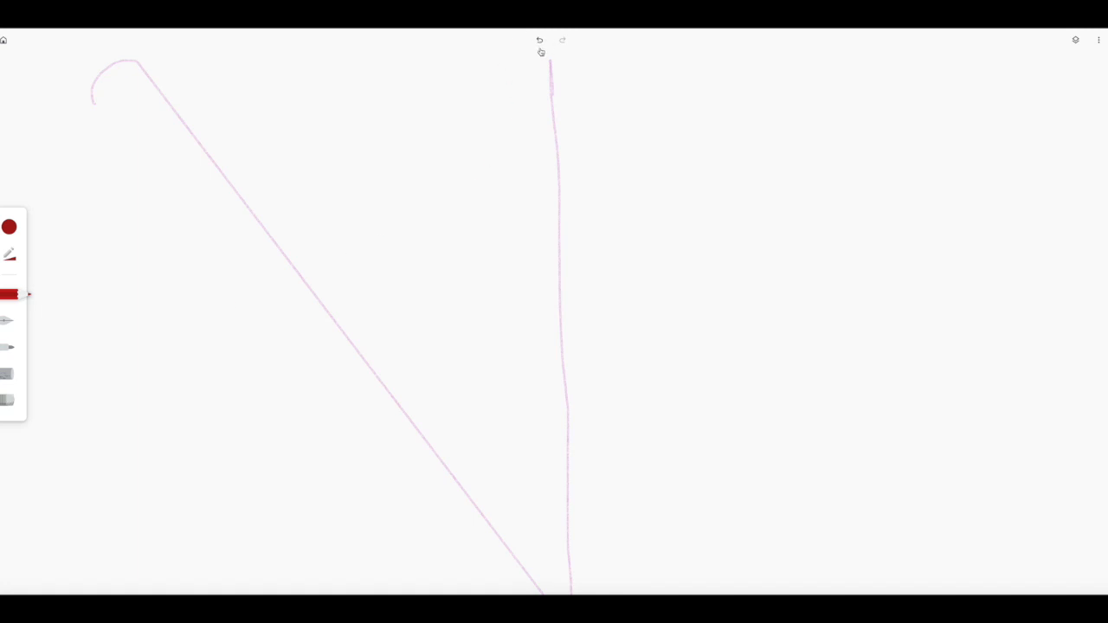
mouse_move(539, 40)
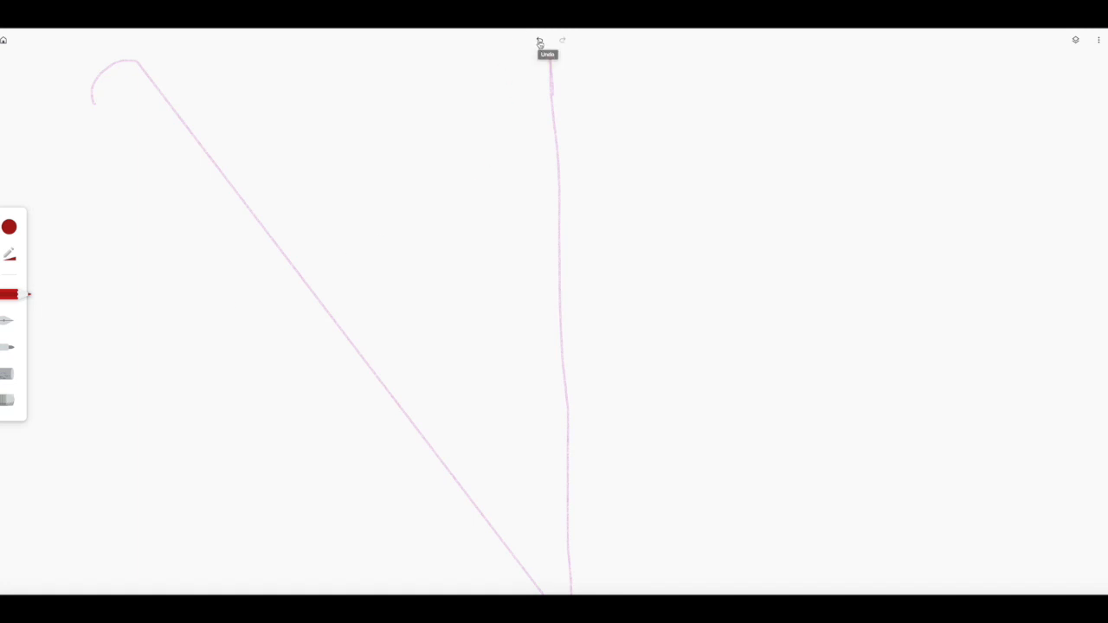
click(539, 40)
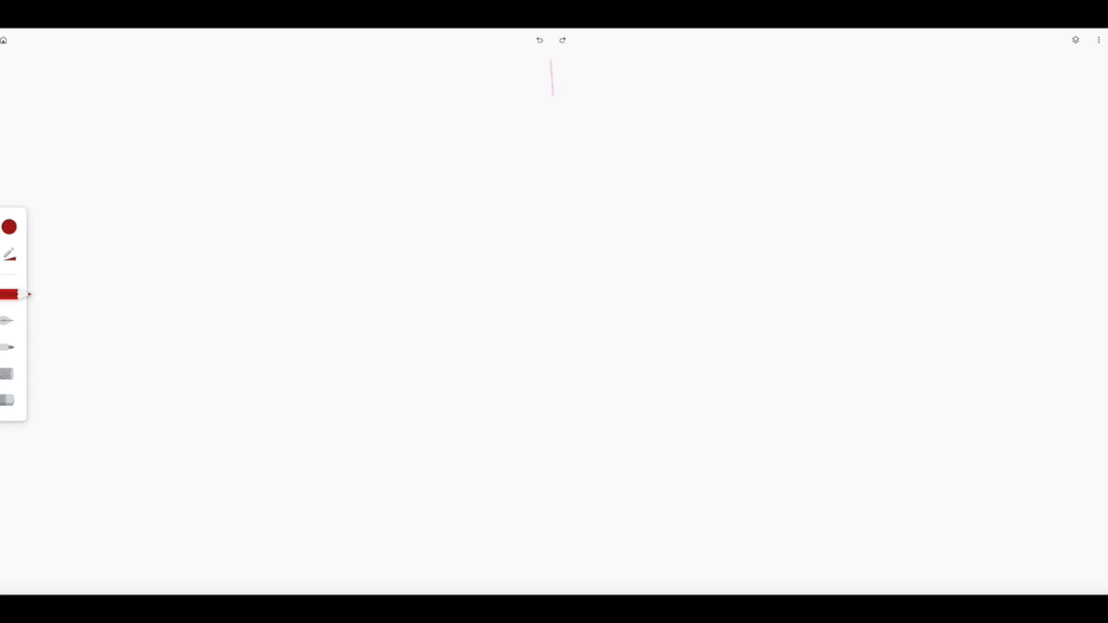
click(1076, 40)
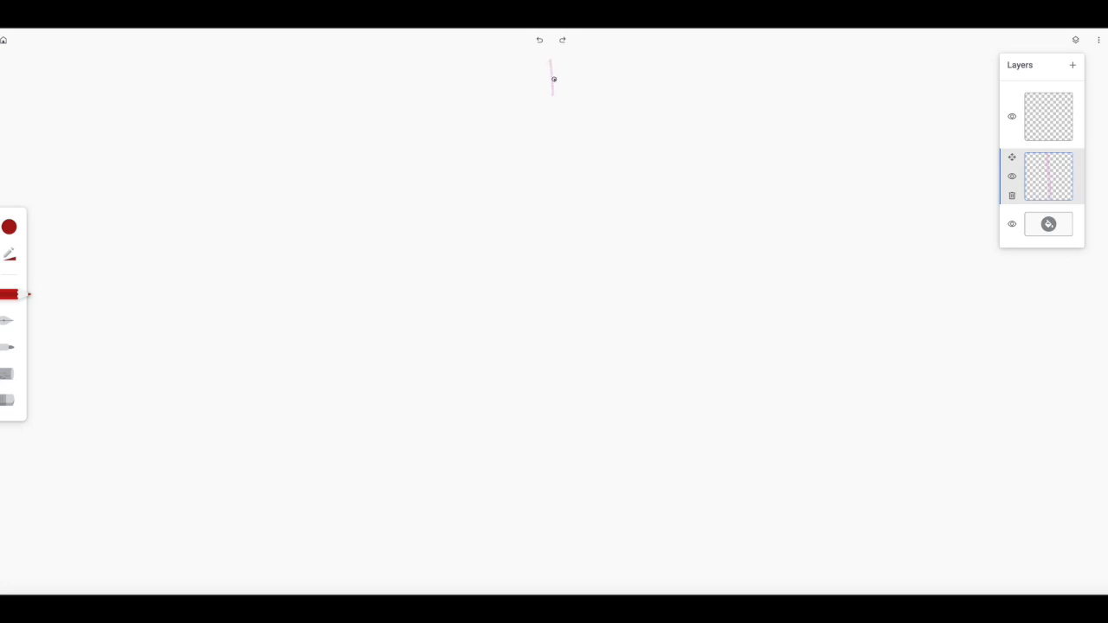
drag(552, 70, 559, 571)
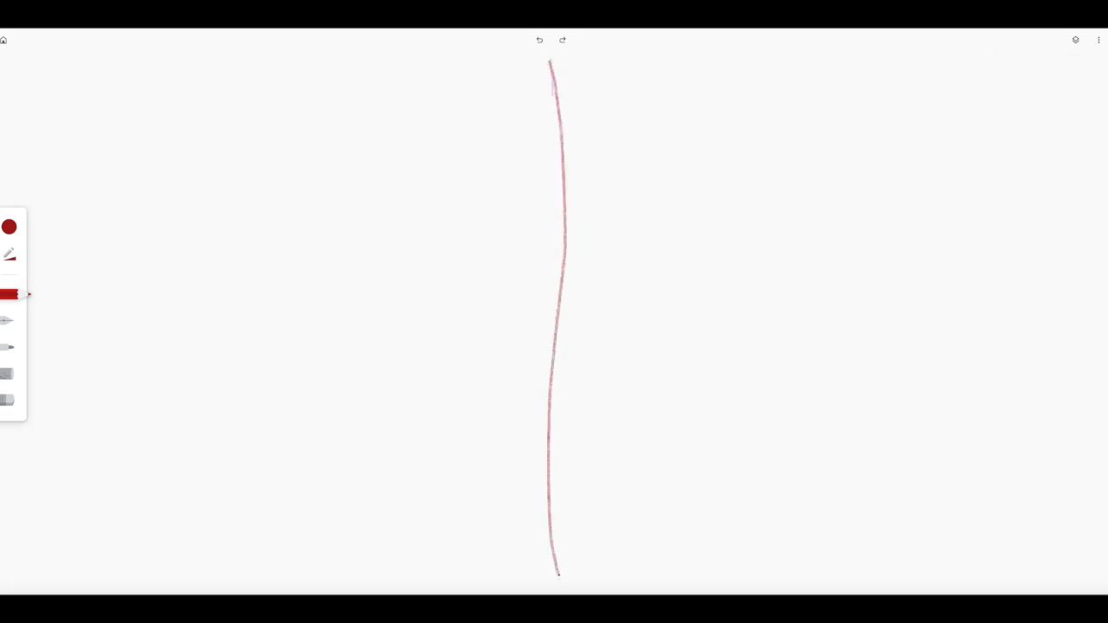
click(1076, 40)
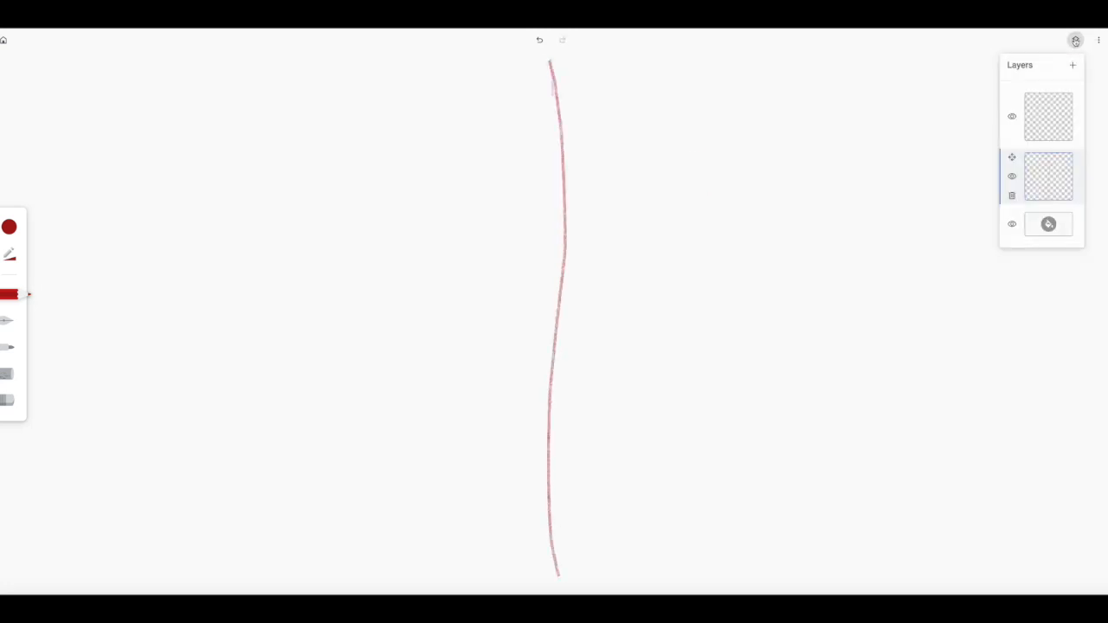
- Select the top layer and handwrite 'Geometric' in red at the top left
click(1048, 116)
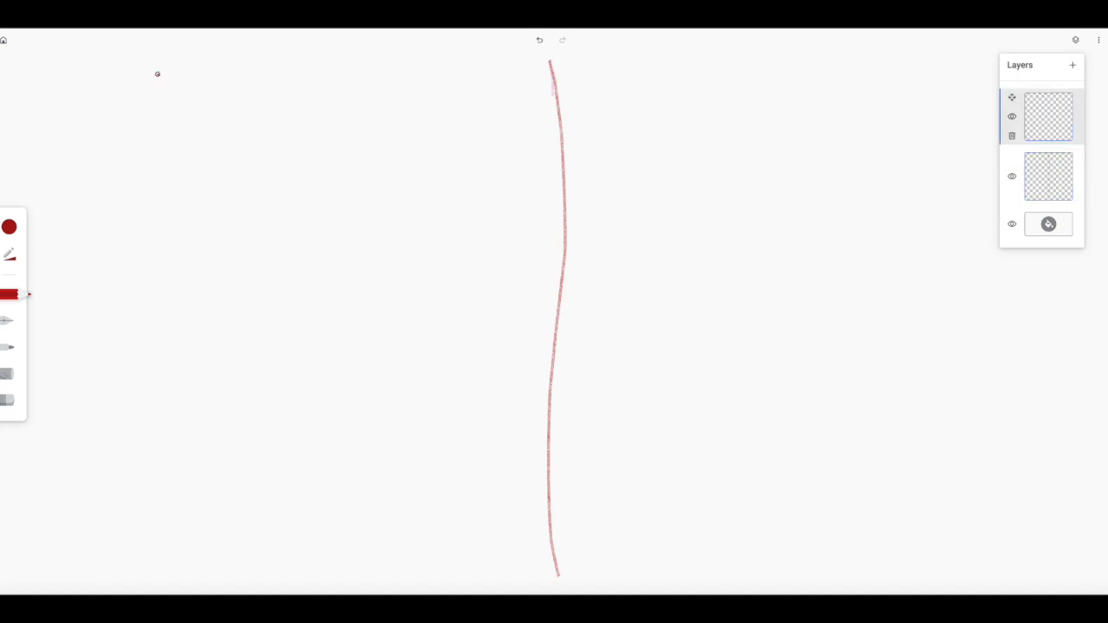
drag(157, 74, 146, 103)
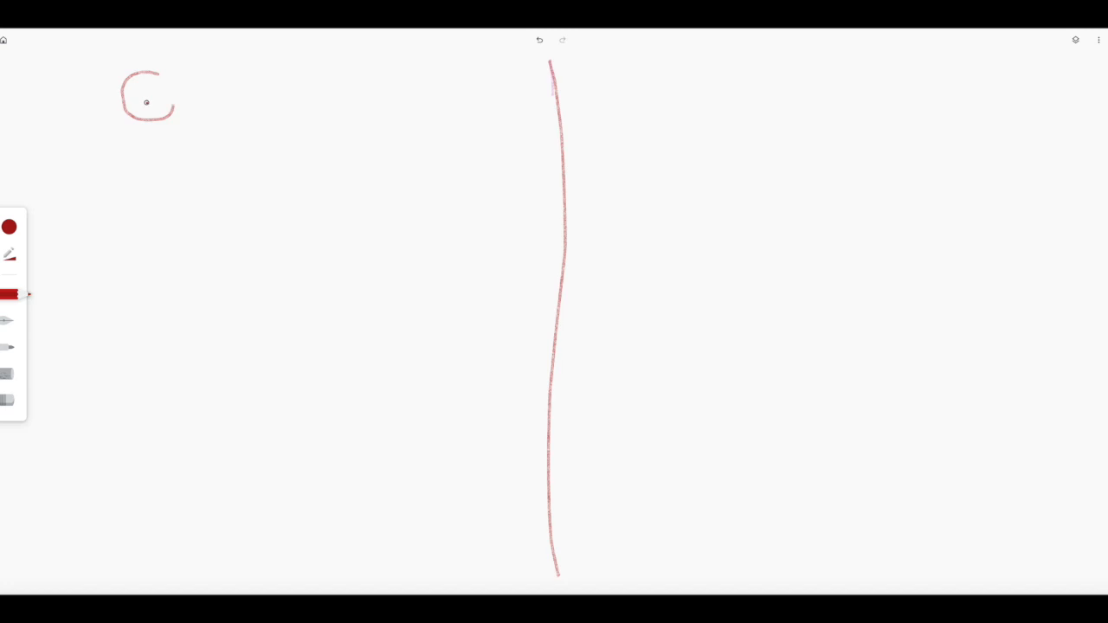
drag(147, 102, 173, 102)
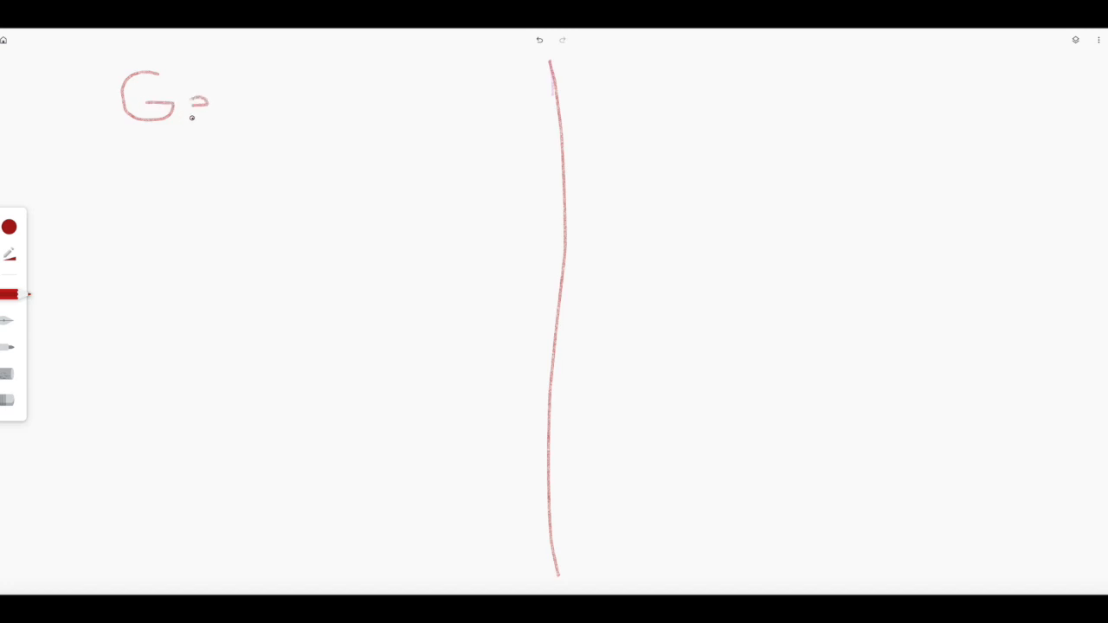
drag(186, 108, 243, 112)
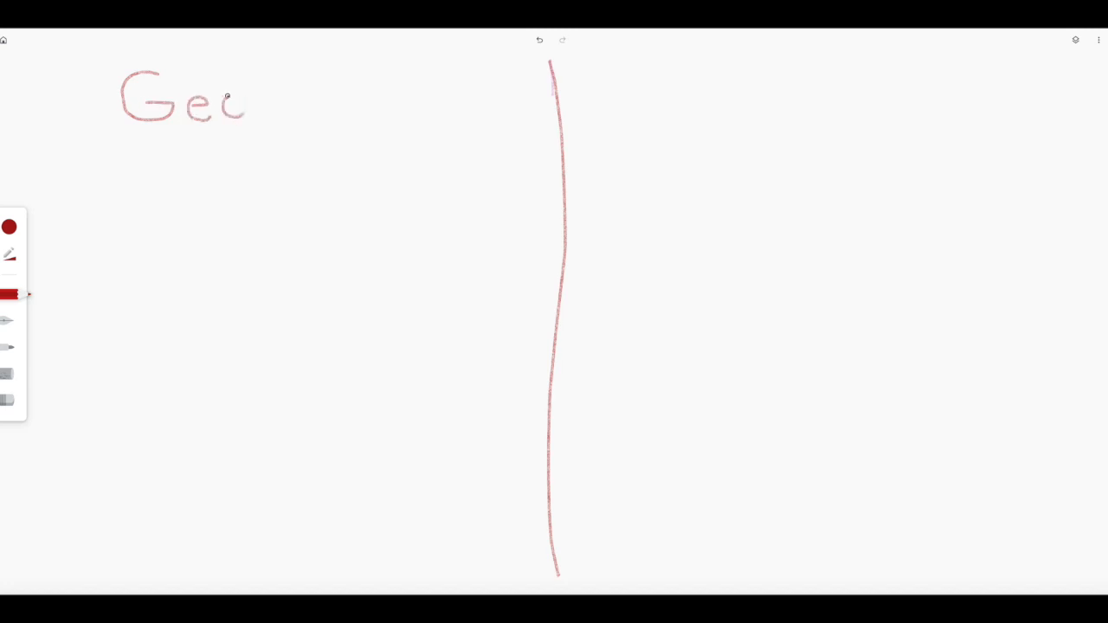
drag(243, 104, 282, 95)
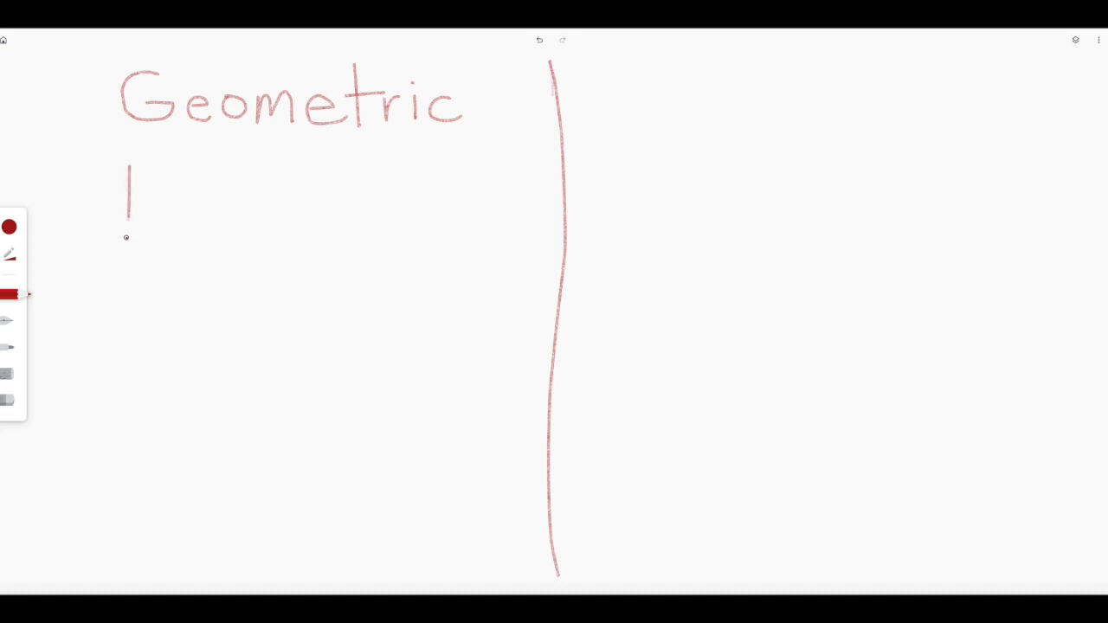
- Draw a red square outline, then a thick green marker circle beside it
drag(127, 237, 220, 236)
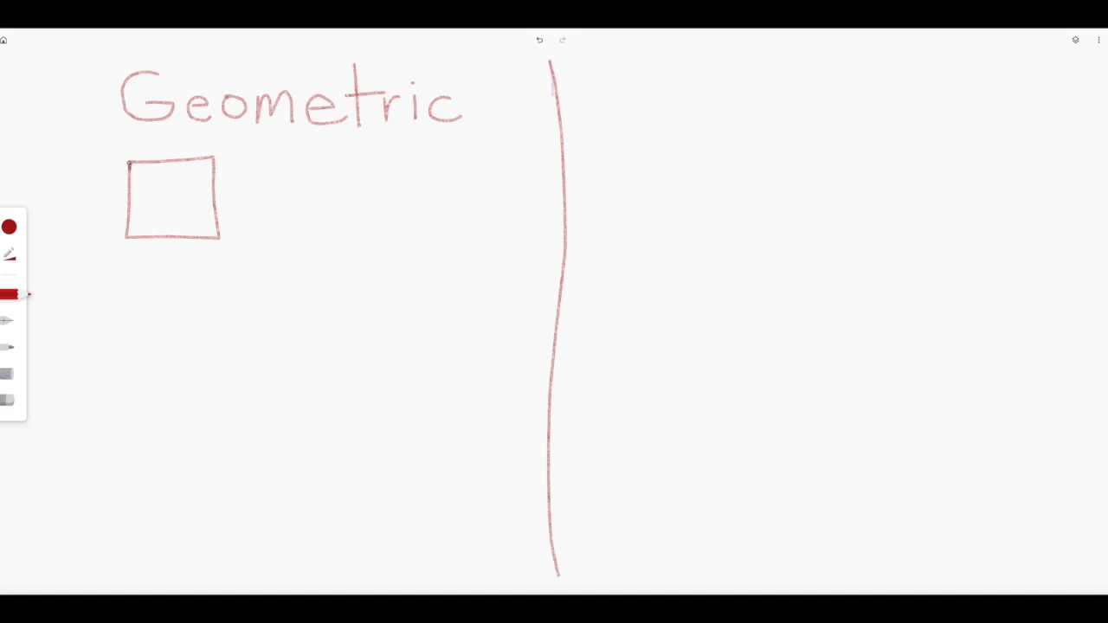
mouse_move(19, 350)
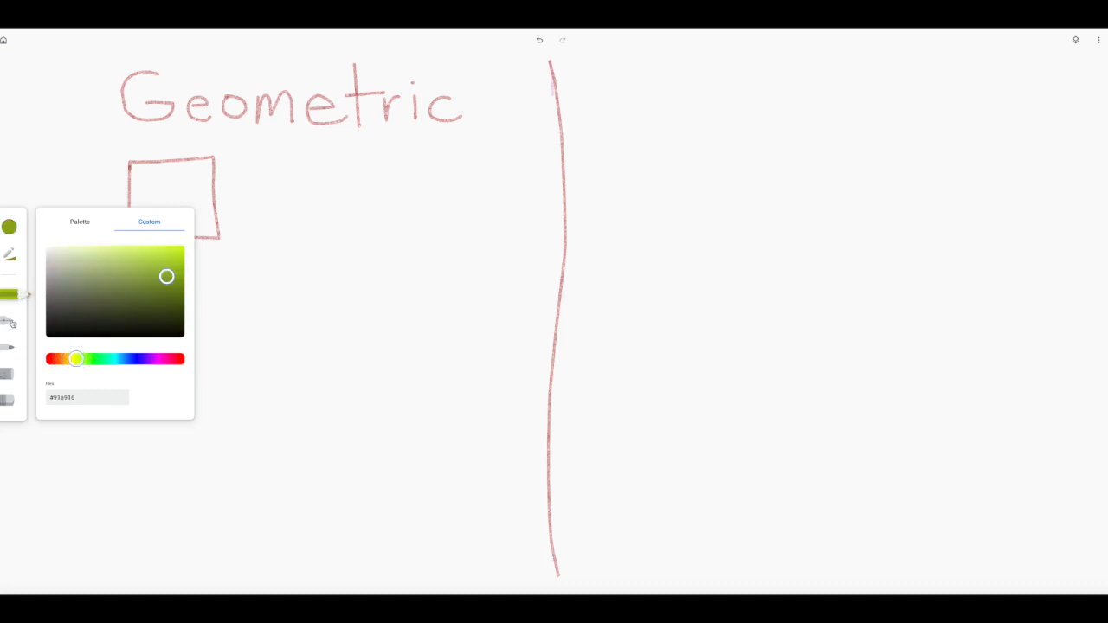
click(274, 193)
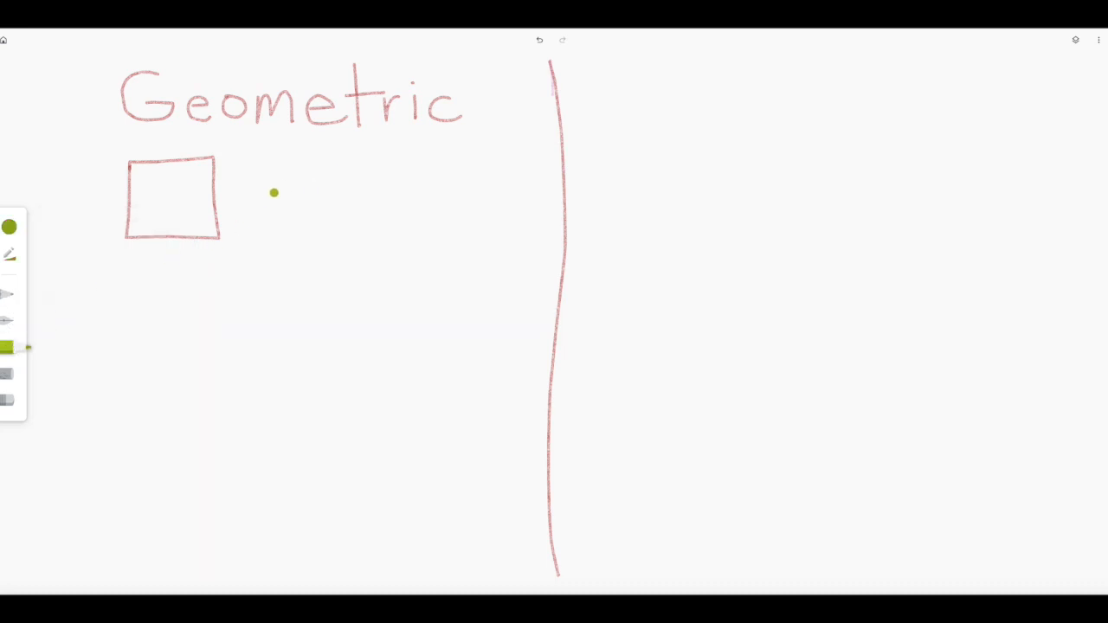
click(9, 227)
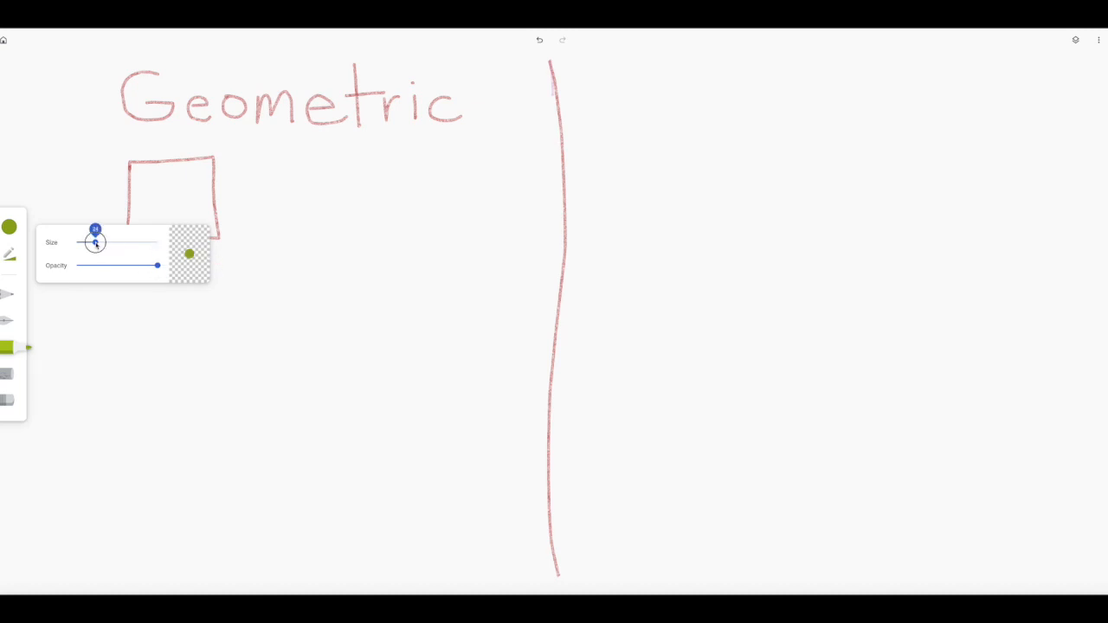
drag(93, 242, 100, 243)
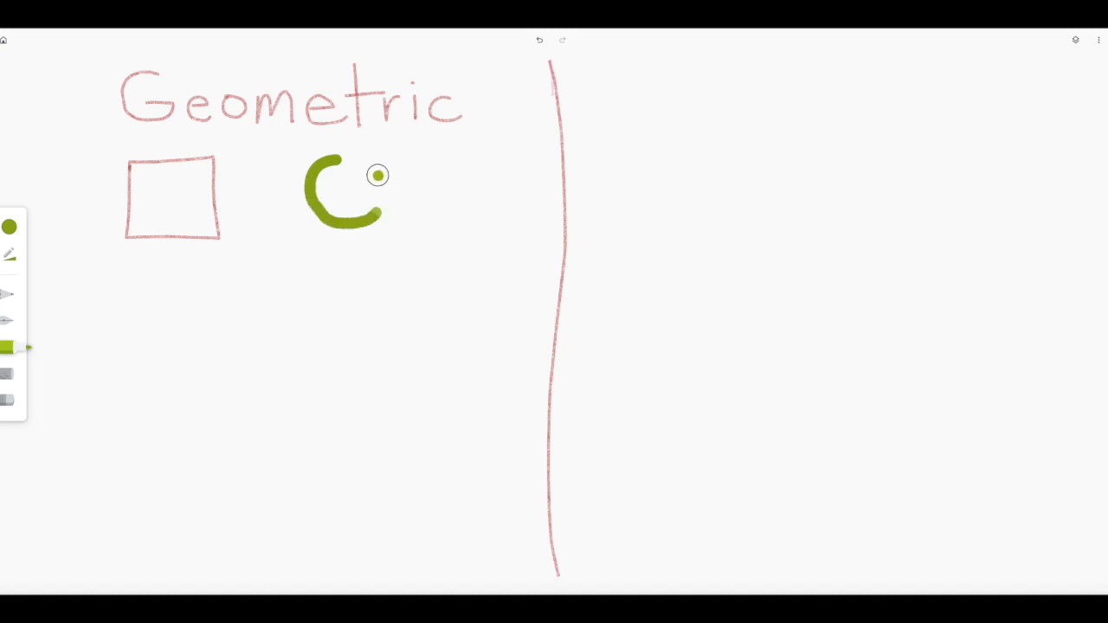
drag(378, 175, 332, 162)
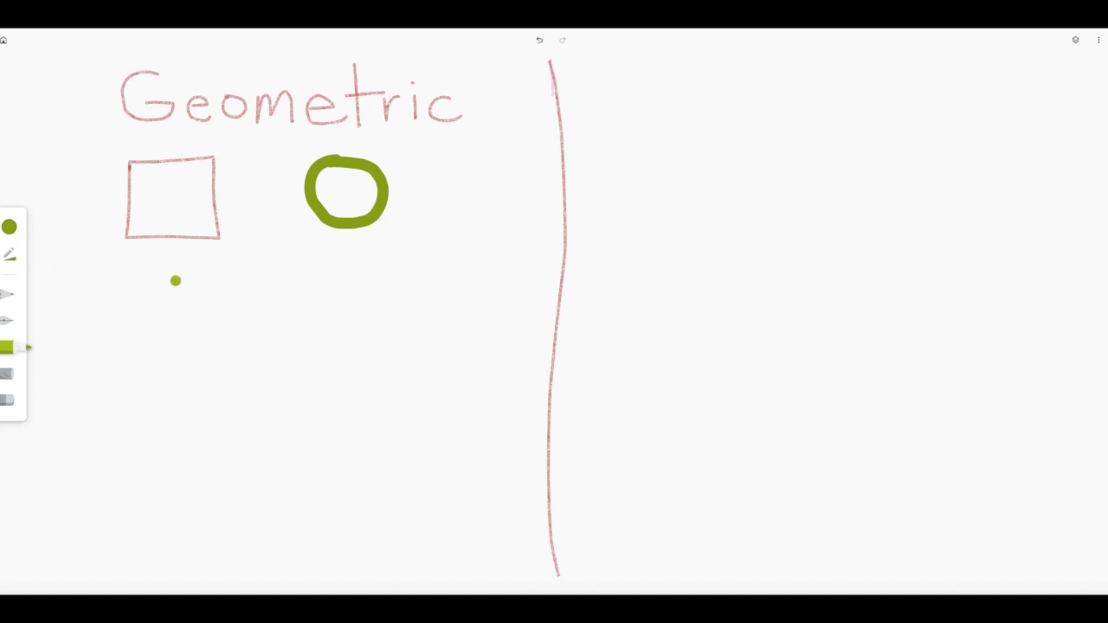
- Pick a lighter green and draw a tall rectangle below the circle
click(10, 227)
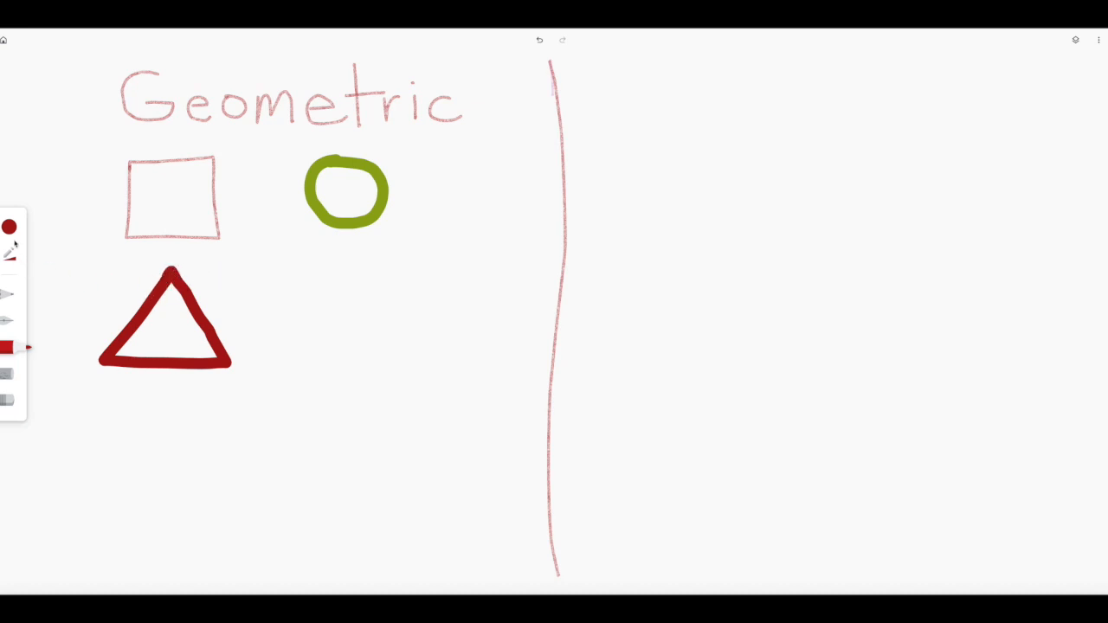
click(9, 227)
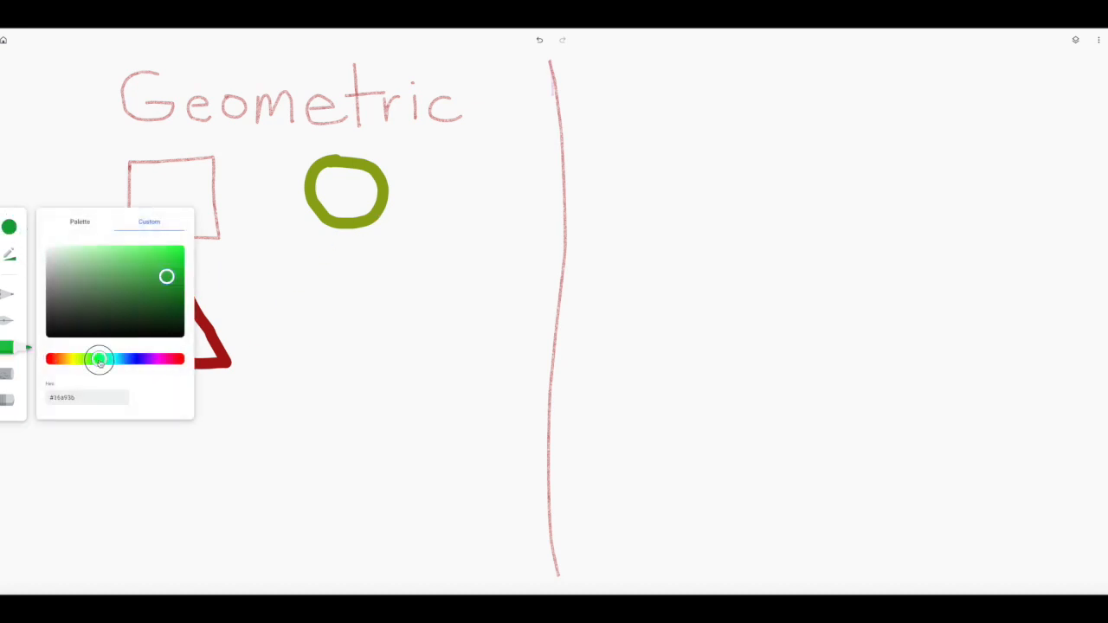
drag(166, 277, 133, 249)
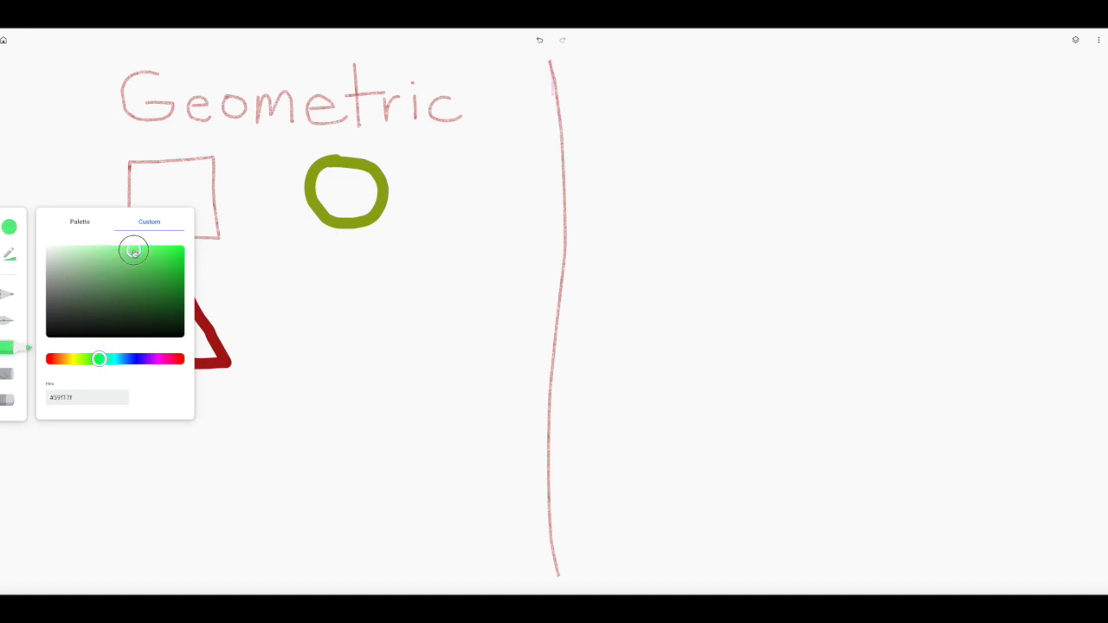
drag(318, 259, 308, 424)
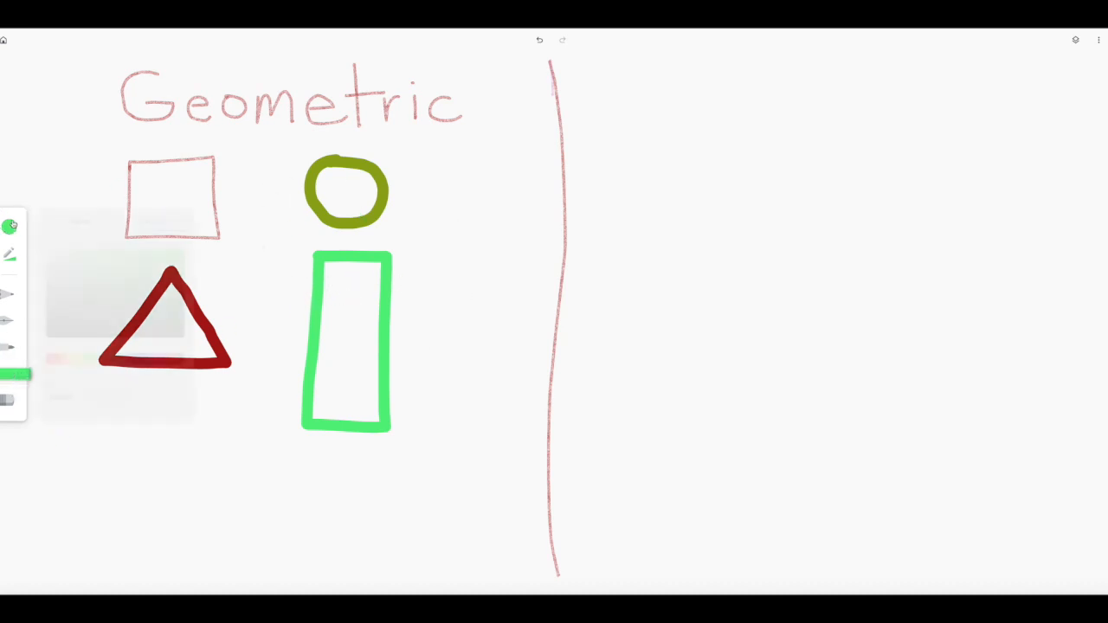
- Fill the green rectangle with pale yellow, then pick blue for the square's hatching
click(9, 226)
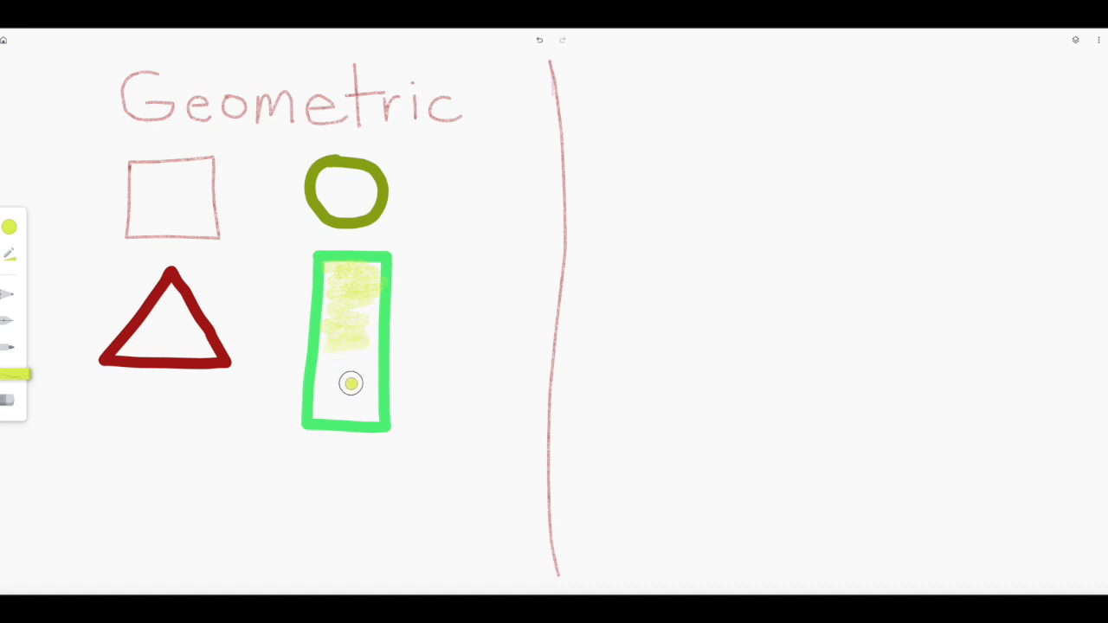
drag(350, 384, 350, 407)
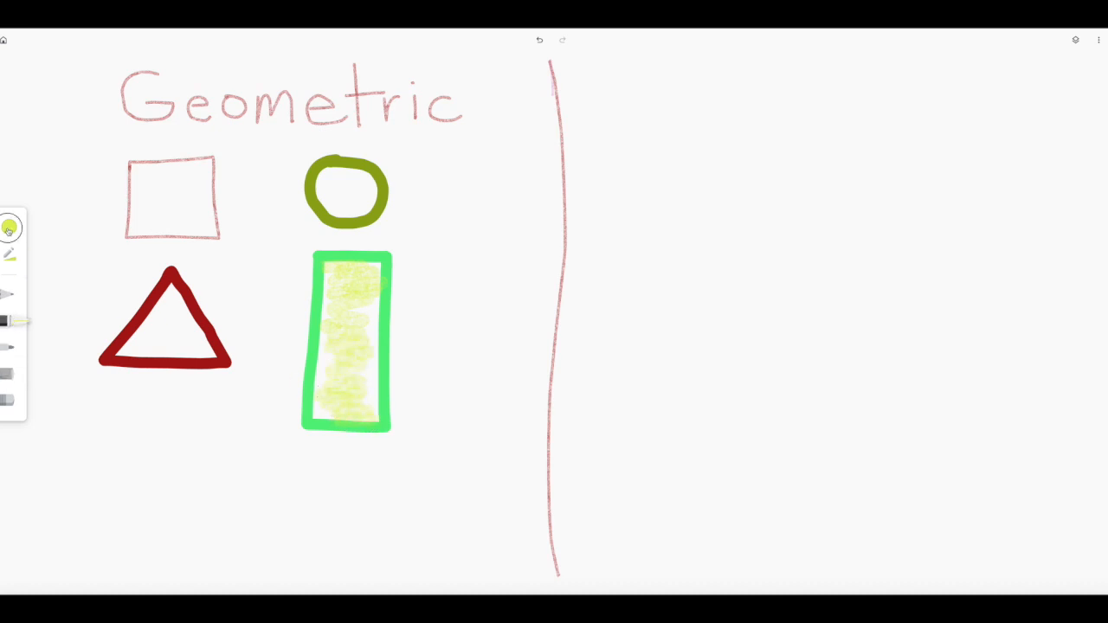
click(9, 227)
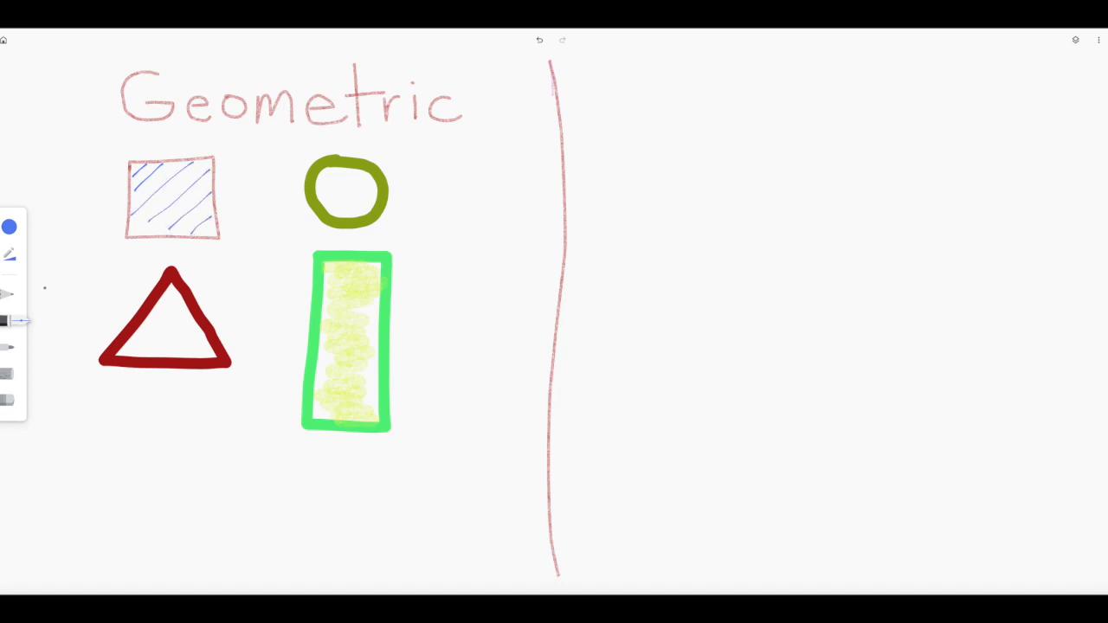
- Change the colour to lime green, then shift it to a deep red
click(10, 226)
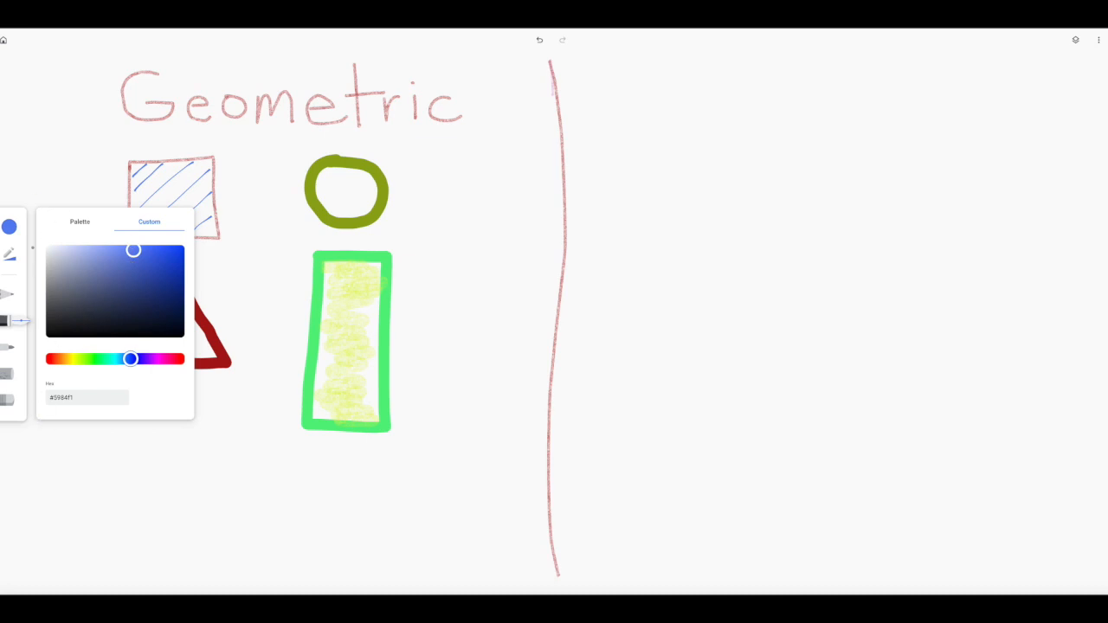
drag(130, 358, 76, 359)
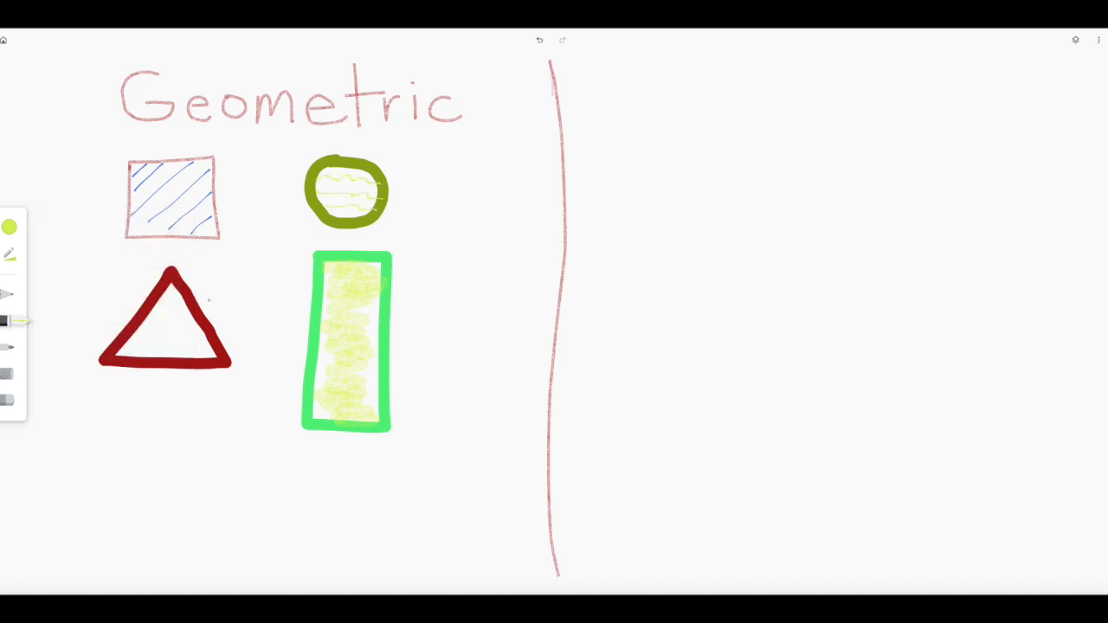
click(10, 227)
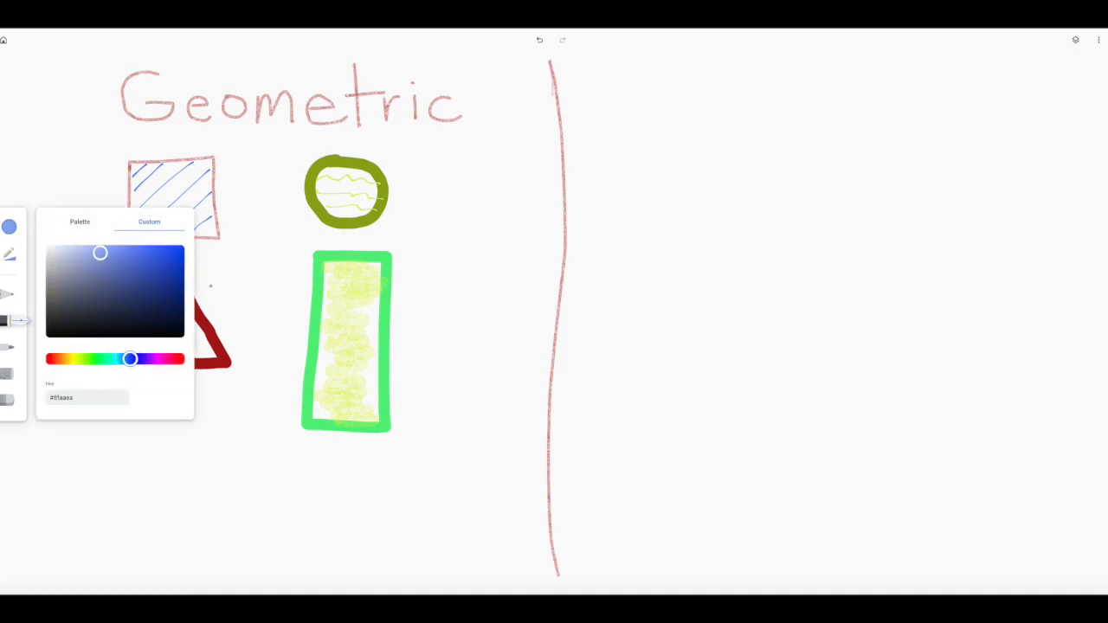
drag(130, 358, 180, 359)
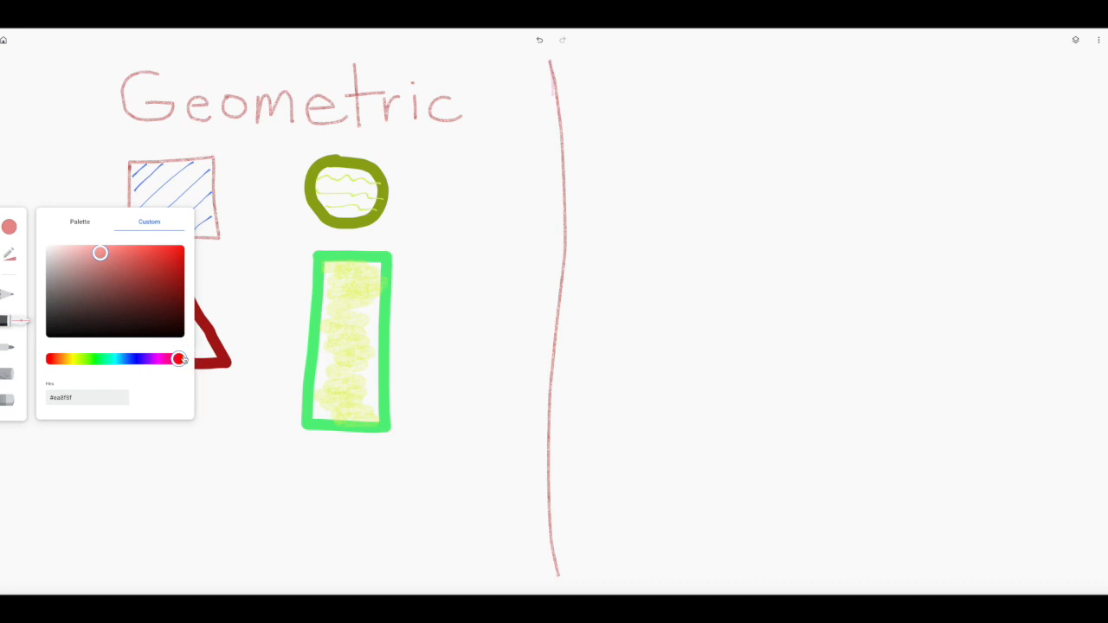
drag(100, 253, 167, 252)
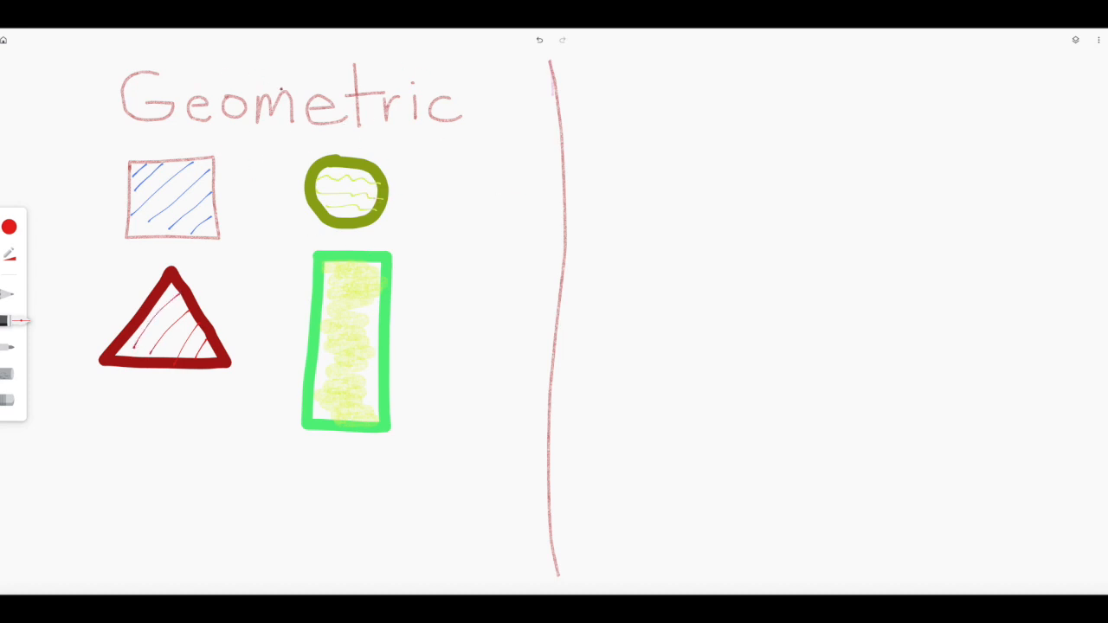
- Open the Layers panel and handwrite 'Fre' in red right of the dividing line
click(1075, 39)
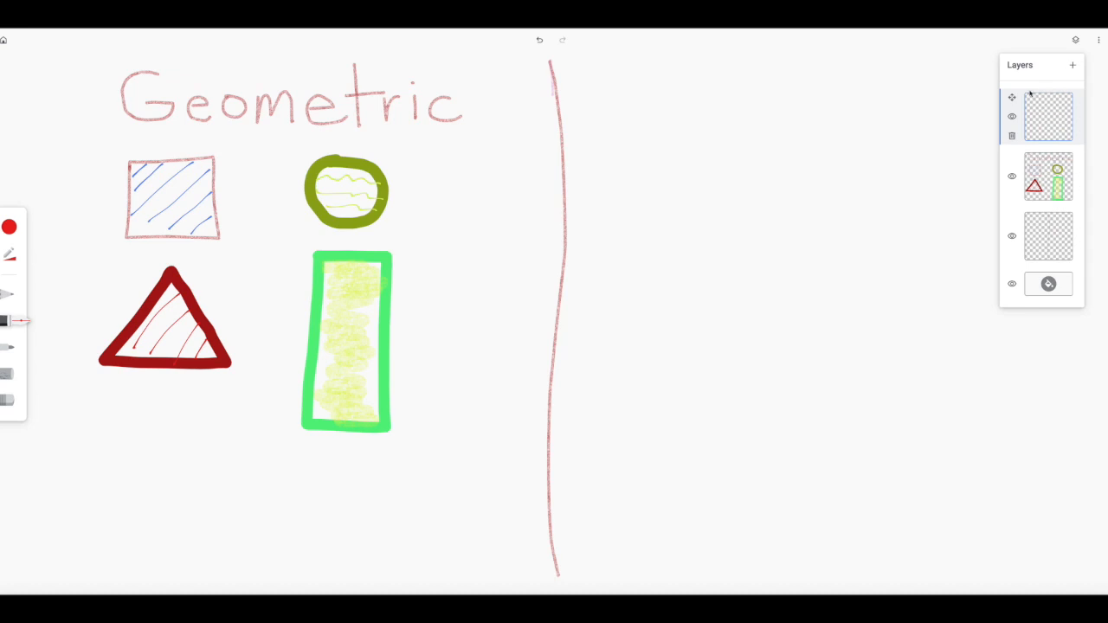
mouse_move(1076, 104)
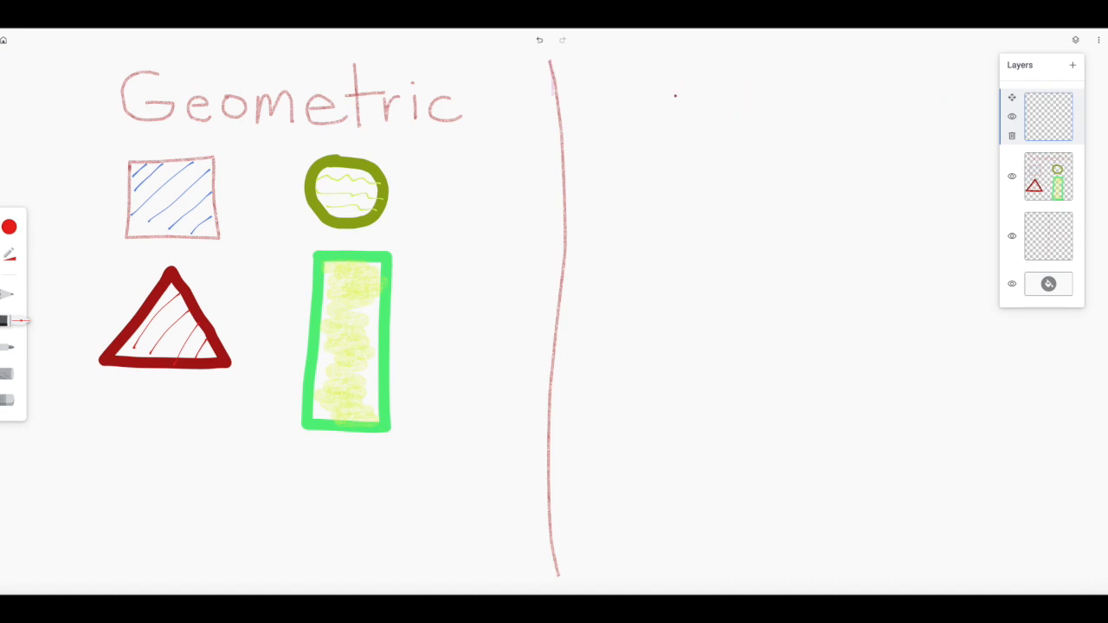
drag(676, 69, 675, 130)
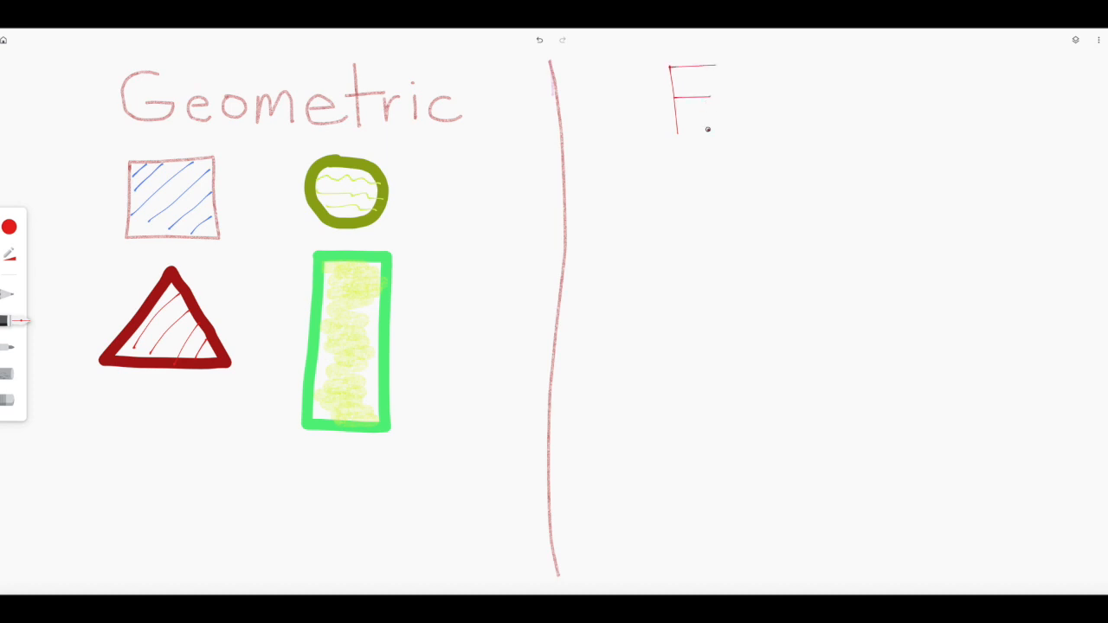
drag(702, 122, 762, 121)
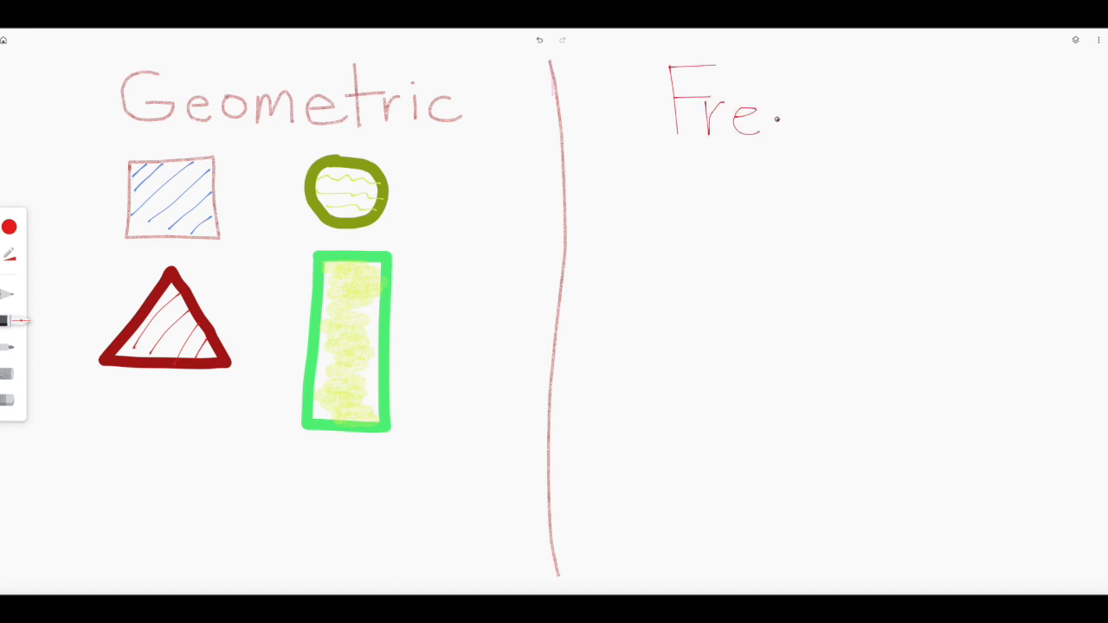
drag(762, 112, 797, 135)
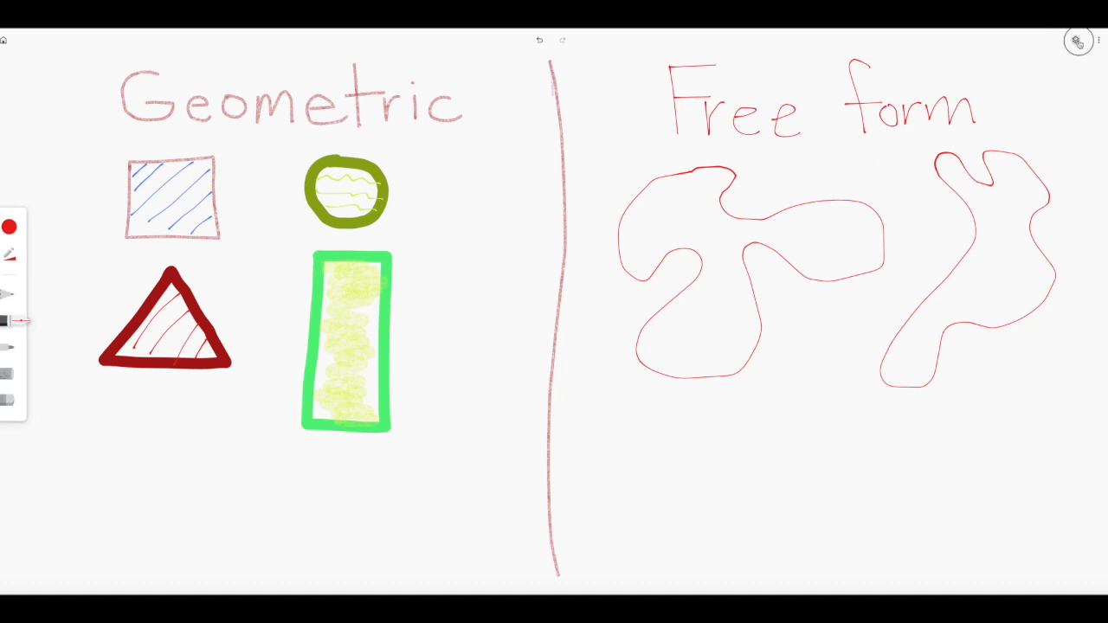
click(1078, 40)
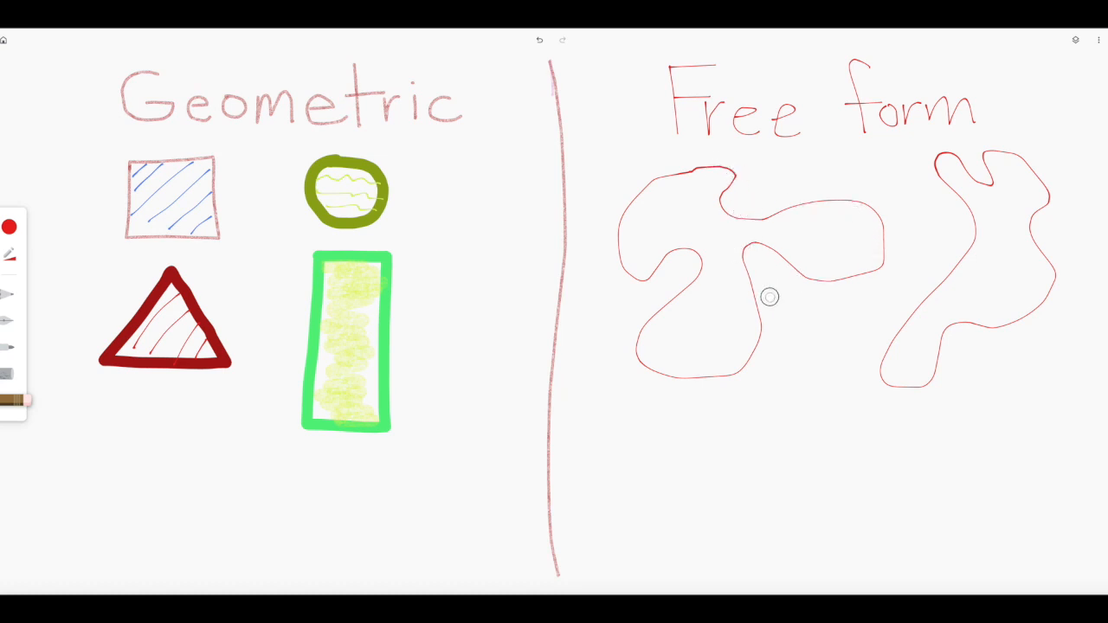
mouse_move(743, 135)
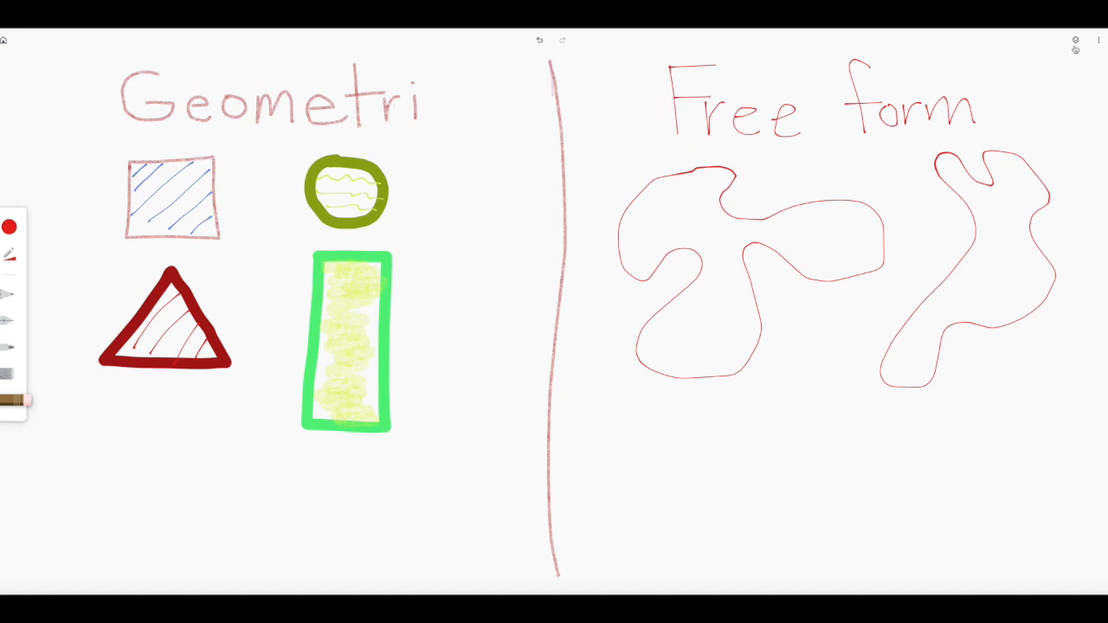
click(1075, 39)
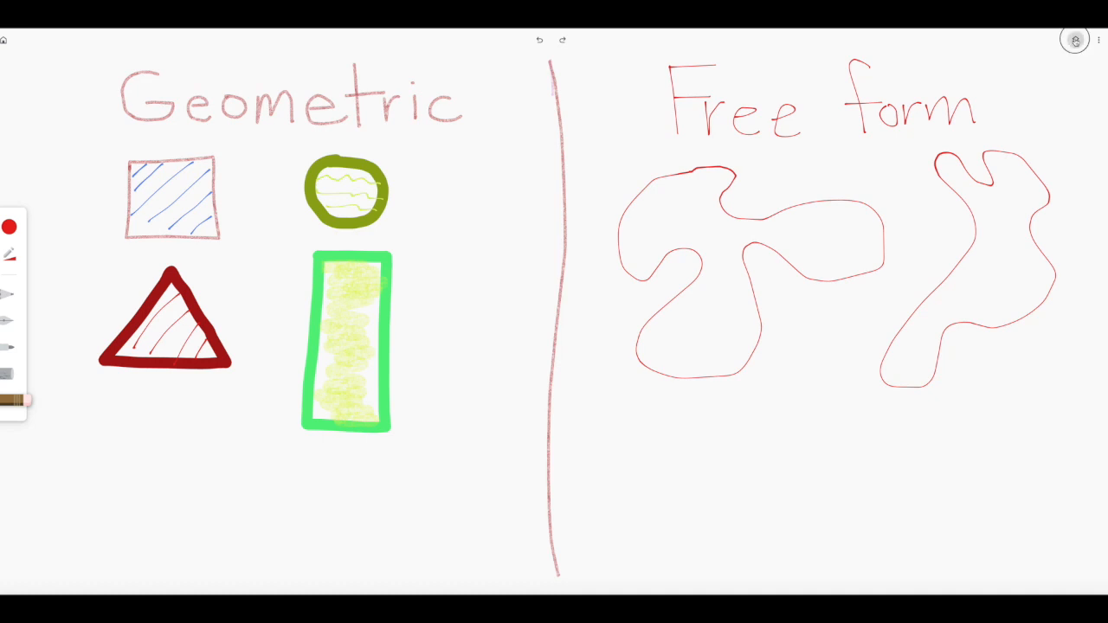
click(1075, 40)
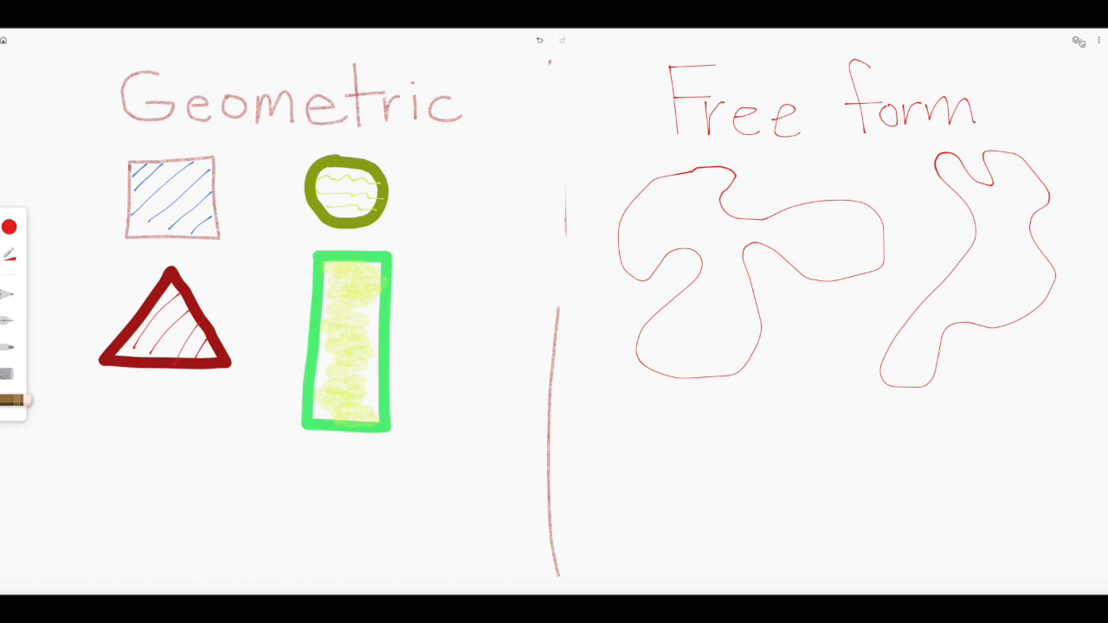
click(1076, 40)
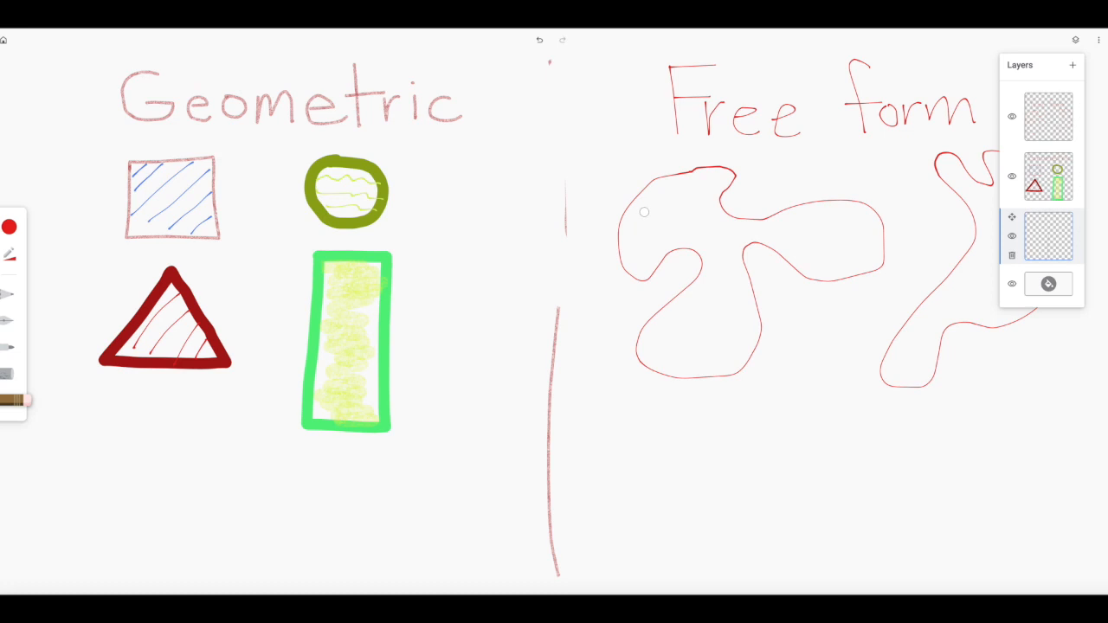
click(539, 40)
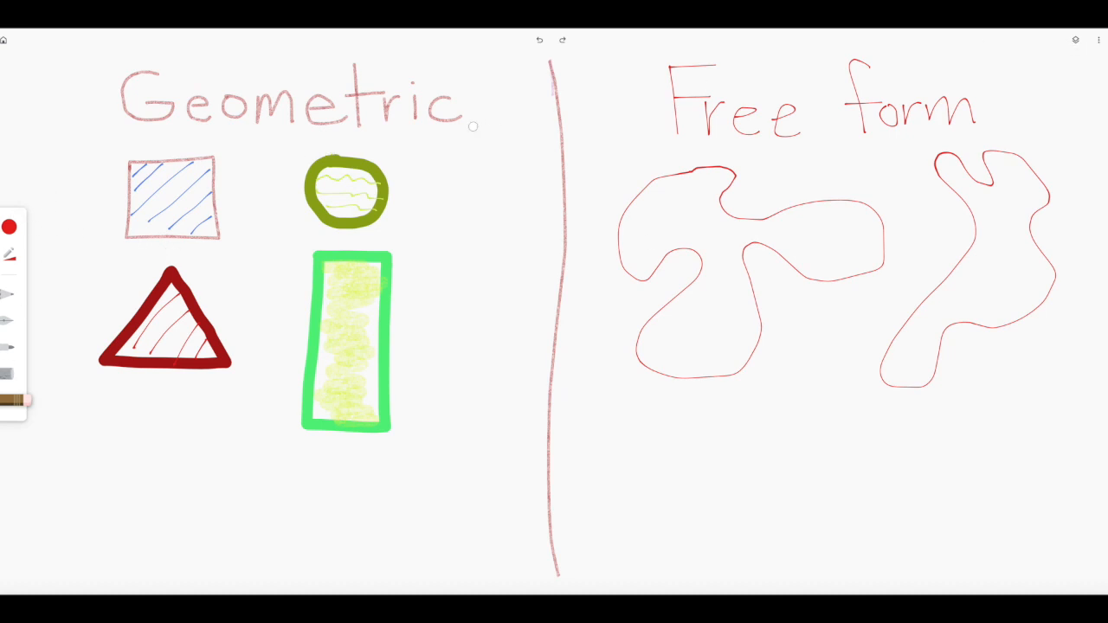
mouse_move(642, 219)
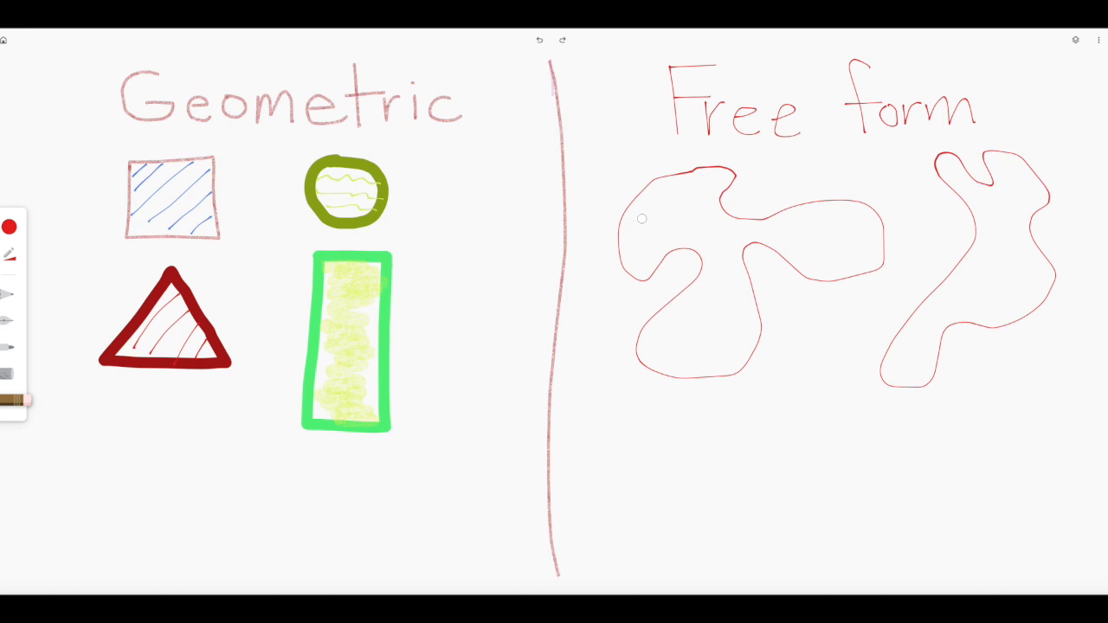
mouse_move(642, 182)
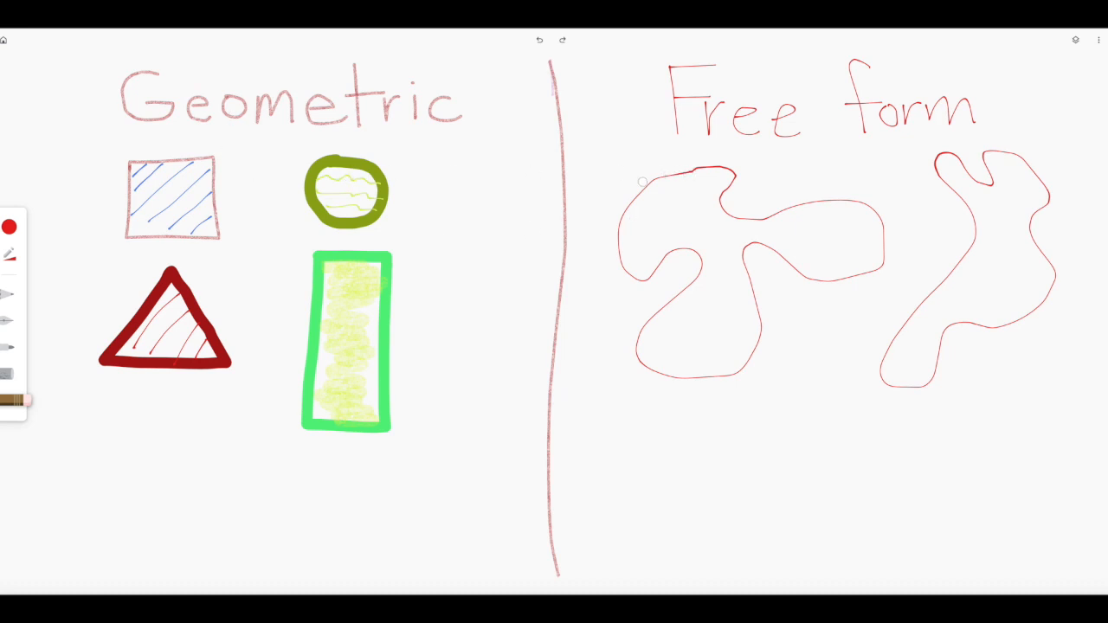